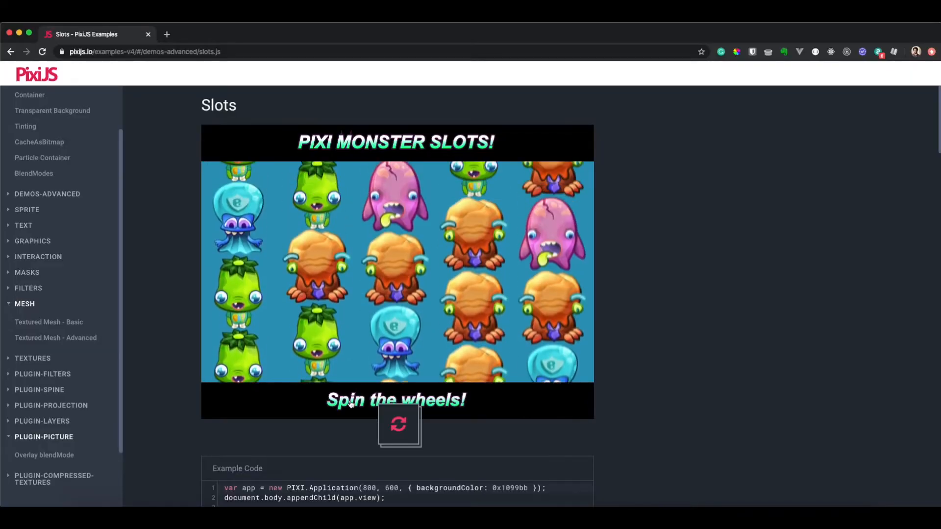
Scroll the pixi.js Releases page down to v5.2.0 and grab its build file link
{"action": "left_click", "coordinate": [397, 425]}
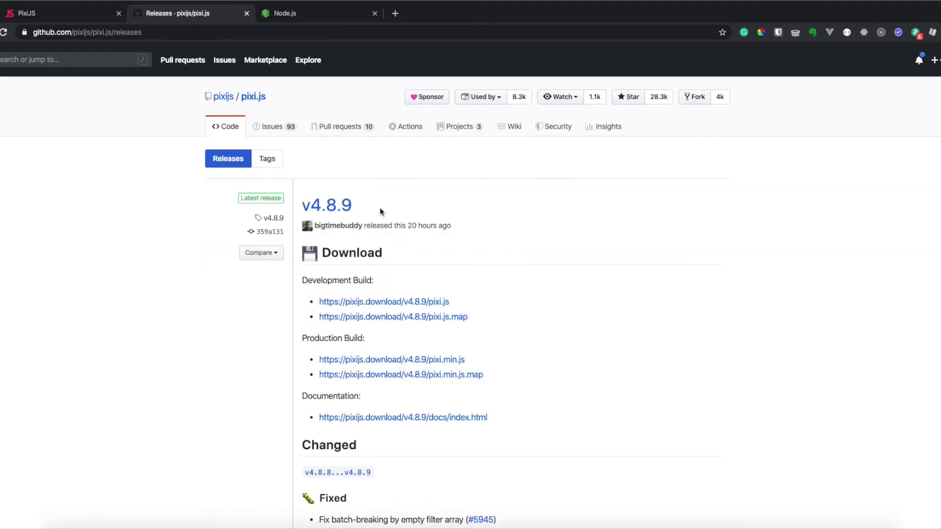
{"action": "scroll", "scroll_direction": "down", "scroll_amount": 3}
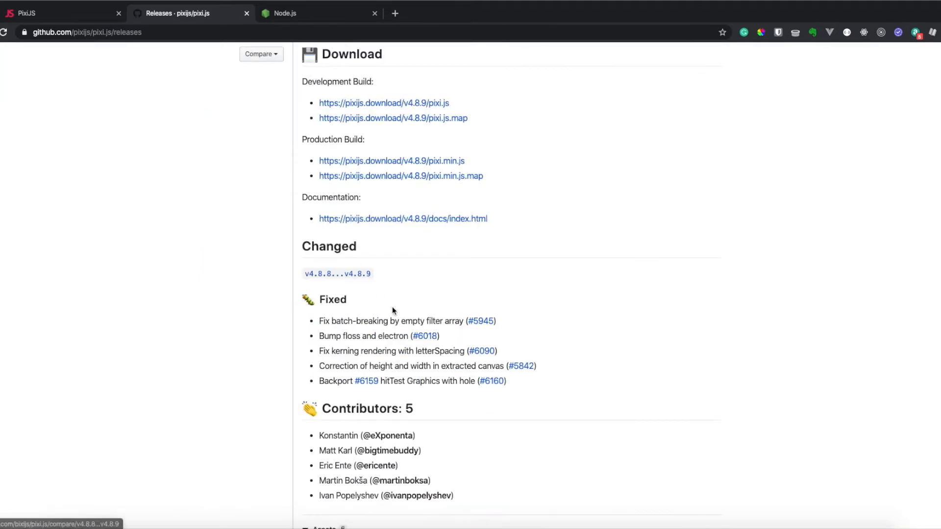
{"action": "scroll", "scroll_direction": "down", "scroll_amount": 3}
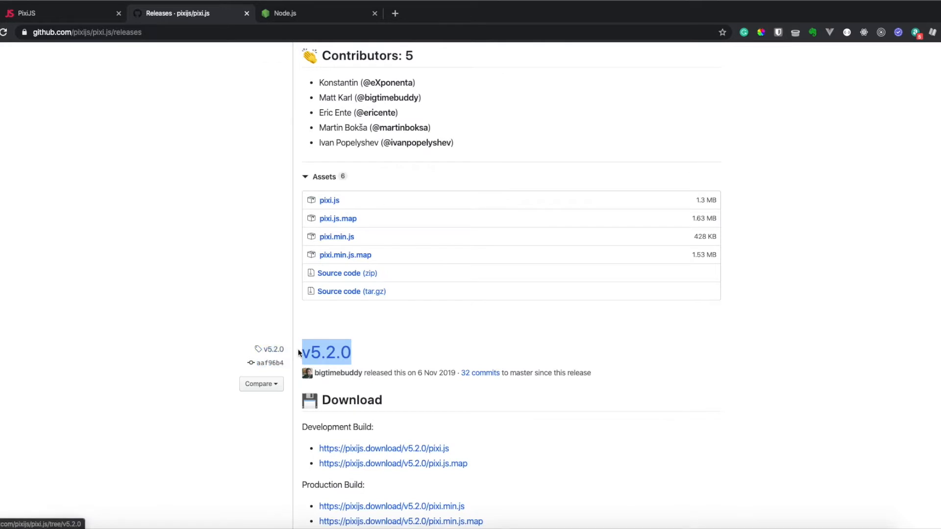
{"action": "scroll", "scroll_direction": "down", "scroll_amount": 3}
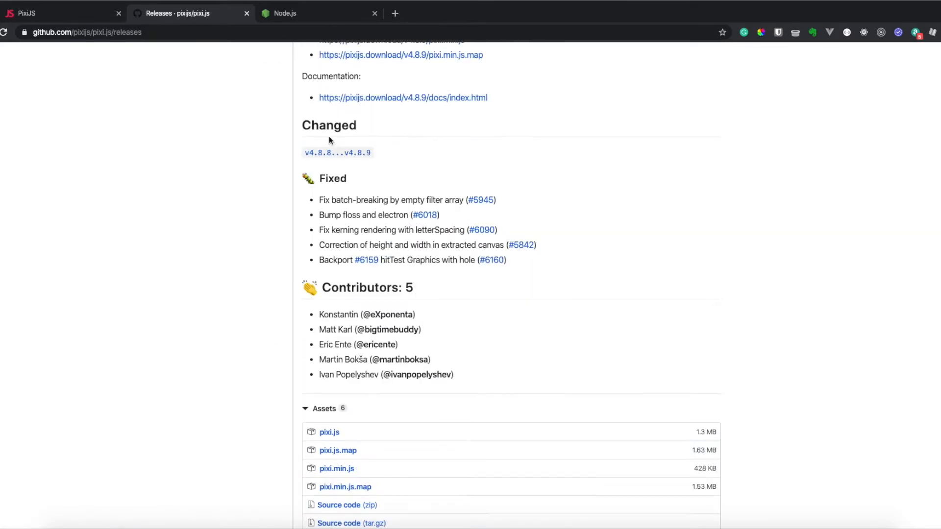
{"action": "mouse_move", "coordinate": [349, 179]}
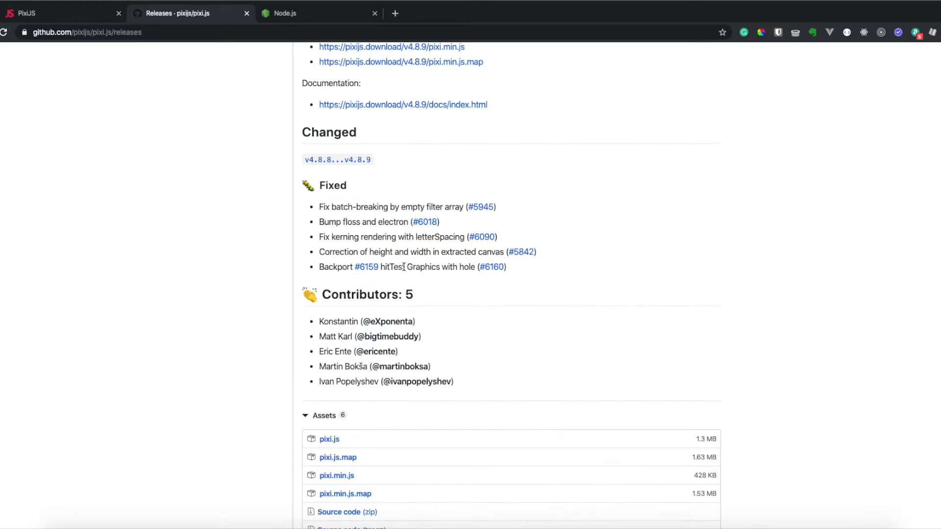
{"action": "scroll", "scroll_direction": "down", "scroll_amount": 3}
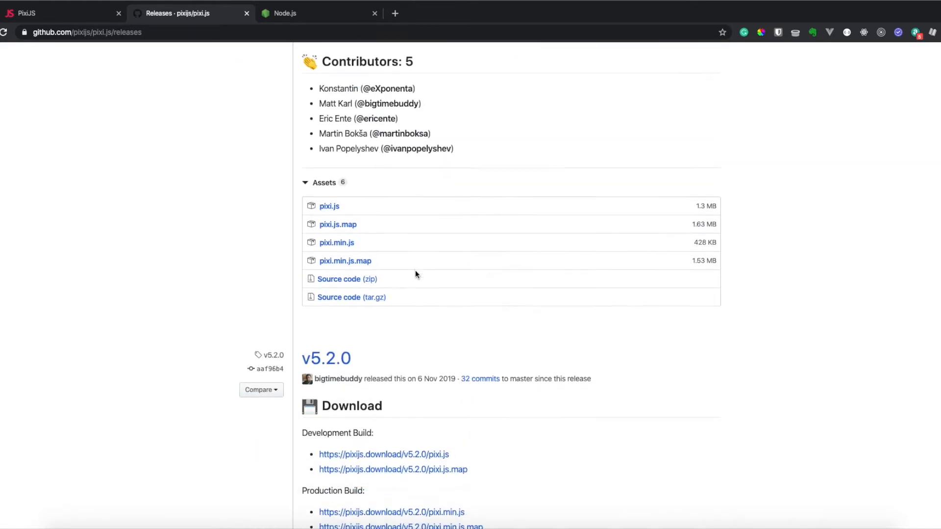
{"action": "right_click", "coordinate": [390, 213]}
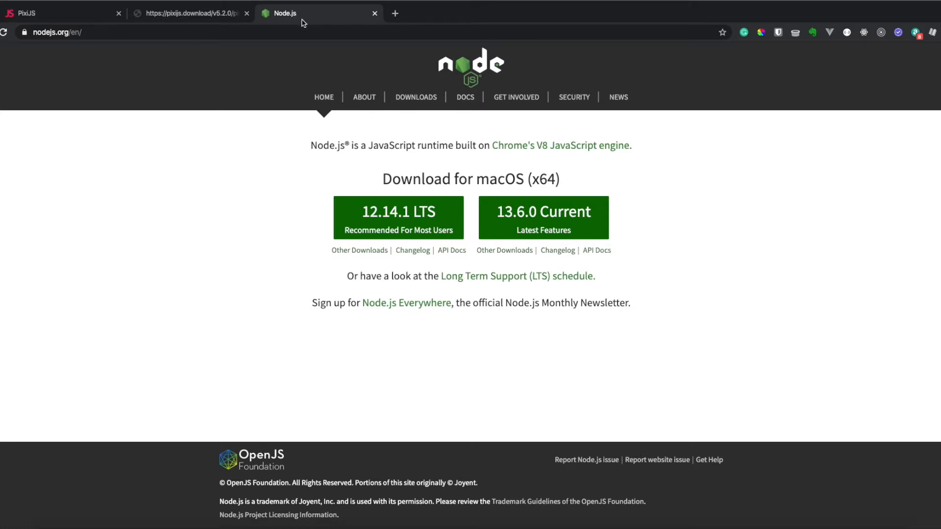
{"action": "mouse_move", "coordinate": [424, 138]}
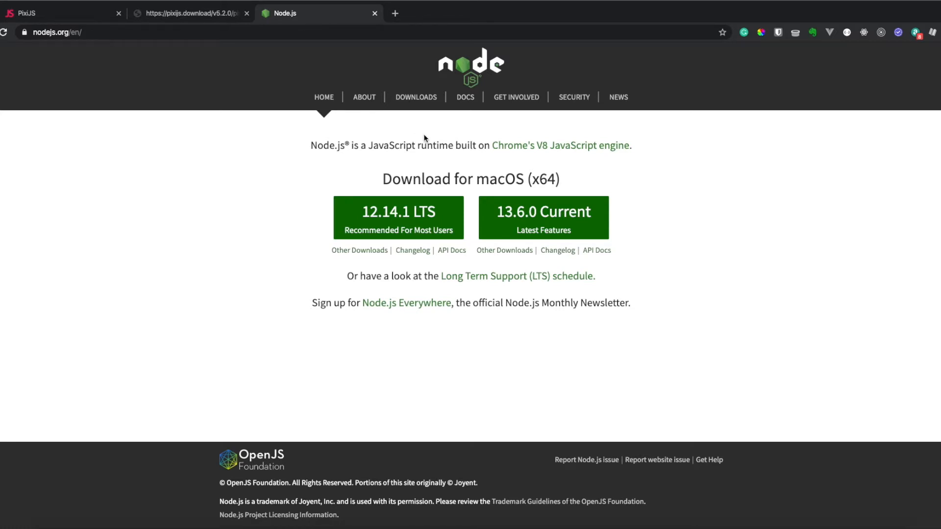
Switch to the Node.js tab showing the 12.14.1 LTS download button
{"action": "left_click", "coordinate": [59, 14]}
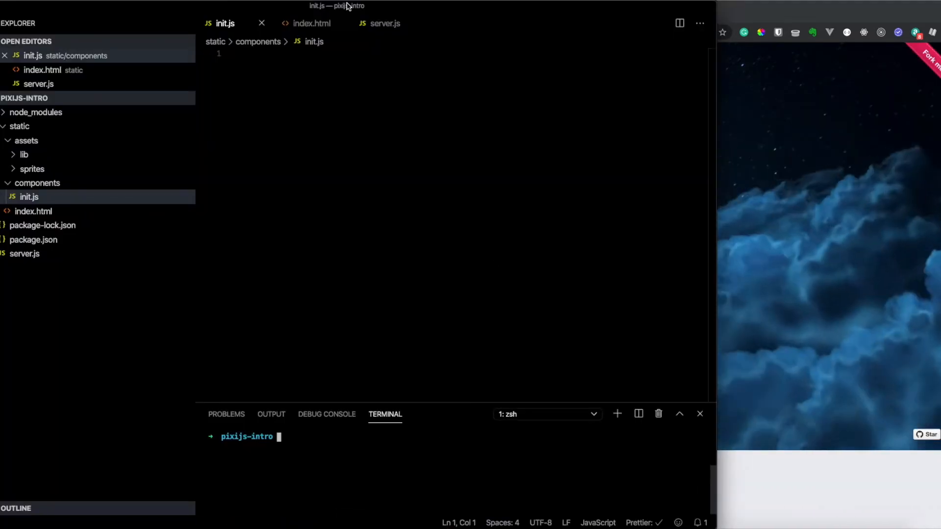
{"action": "mouse_move", "coordinate": [86, 237]}
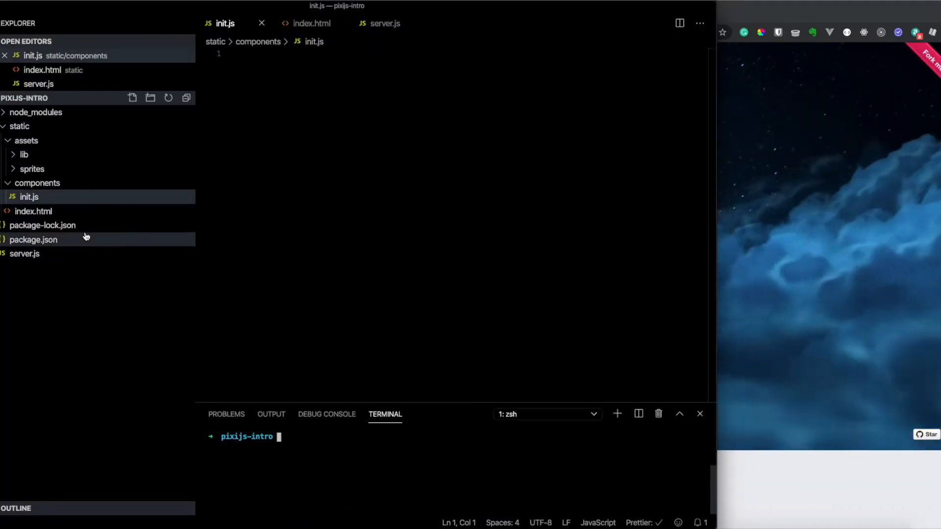
Review package.json and the serveStatic call in server.js, then reveal the assets library files
{"action": "left_click", "coordinate": [24, 254]}
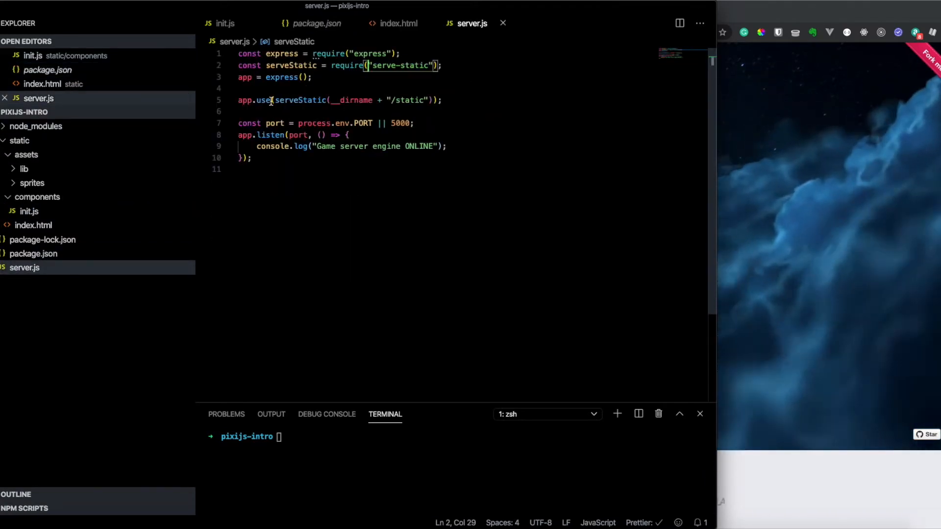
{"action": "double_click", "coordinate": [351, 100]}
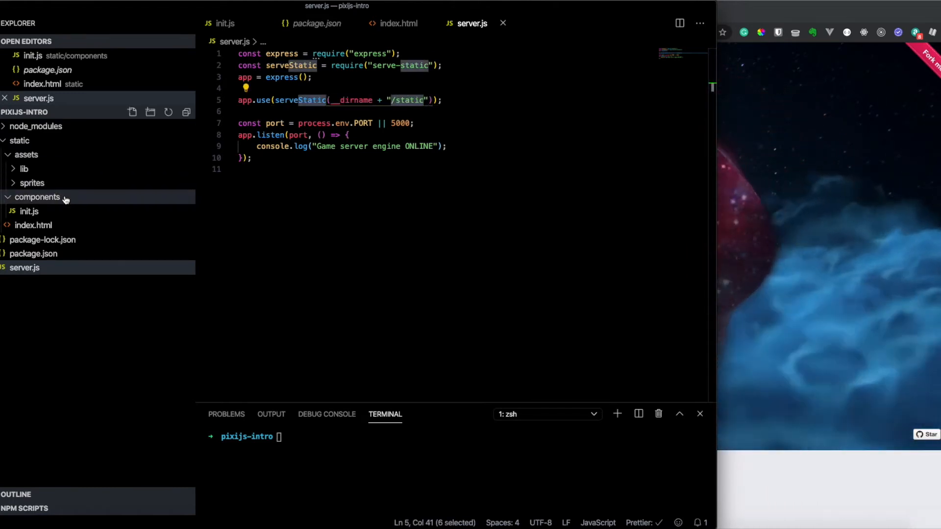
{"action": "mouse_move", "coordinate": [29, 141]}
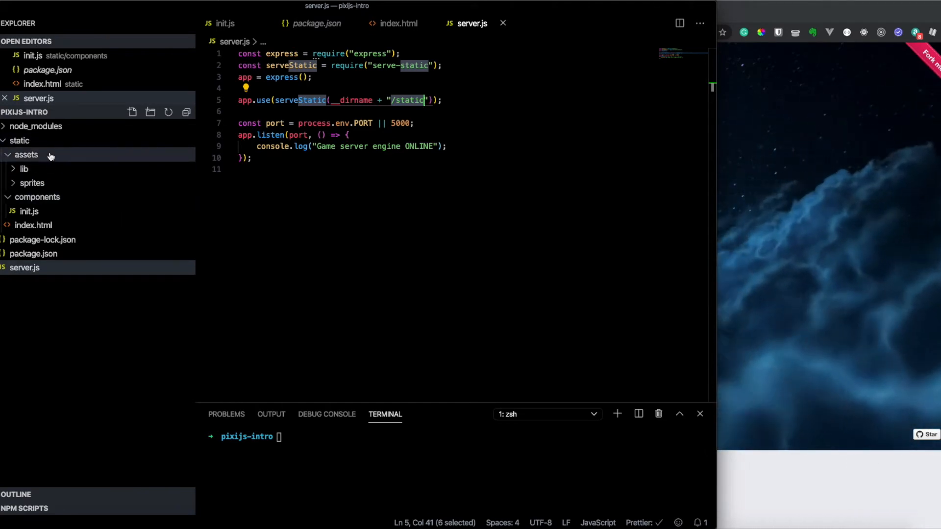
{"action": "left_click", "coordinate": [24, 169]}
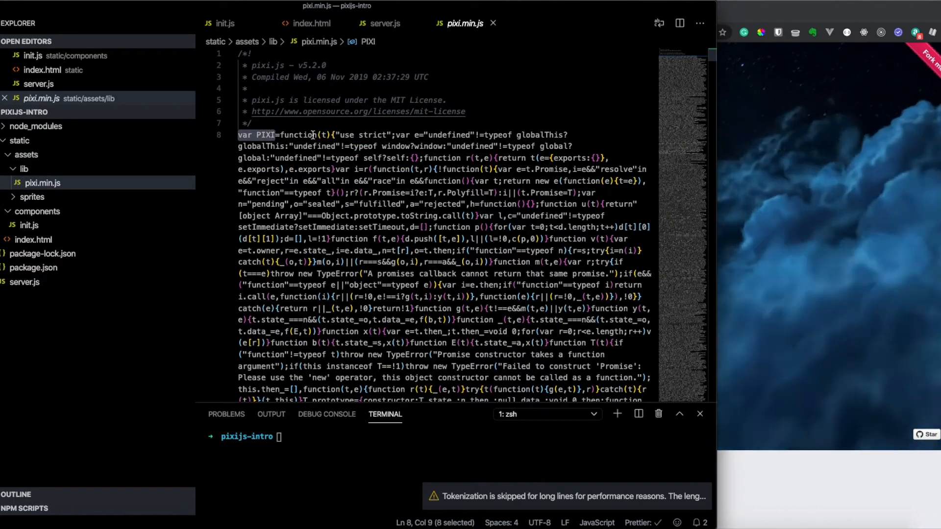
Check pixi.min.js under assets/lib and inspect index.html's game canvas id and init.js include
{"action": "left_click", "coordinate": [45, 212]}
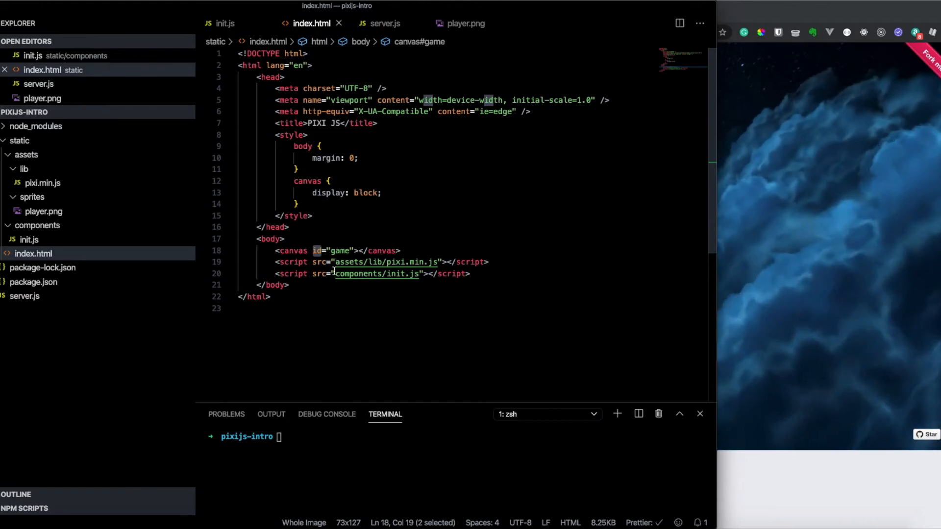
{"action": "double_click", "coordinate": [383, 262]}
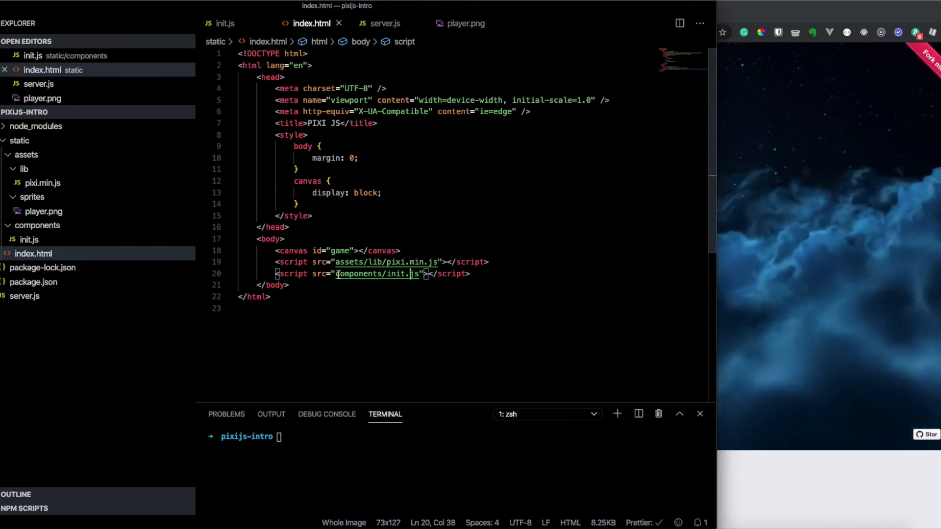
{"action": "left_click", "coordinate": [28, 239]}
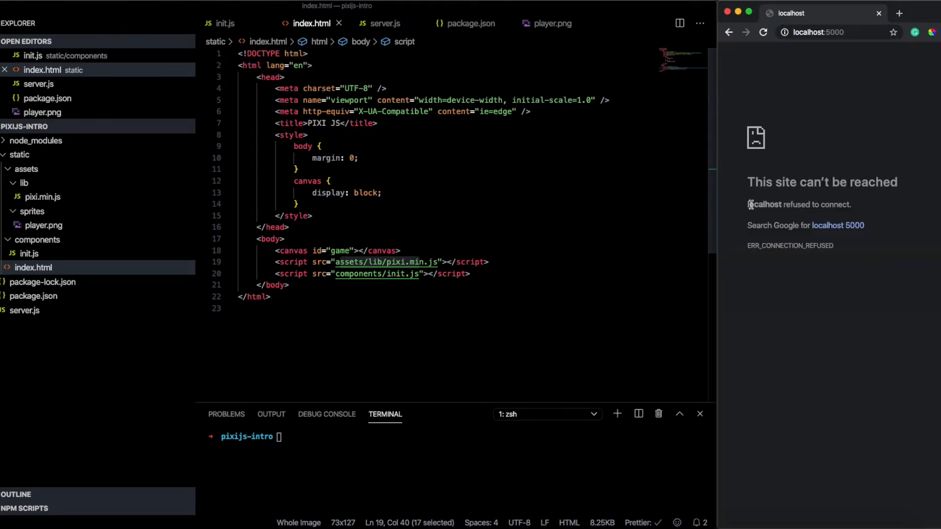
{"action": "mouse_move", "coordinate": [839, 208]}
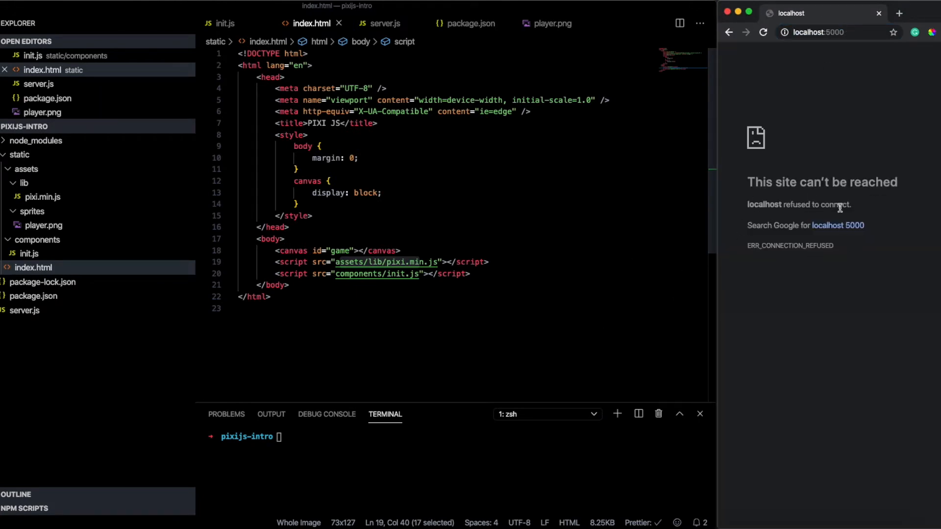
Run npm start, reload localhost:5000 to see the blank PIXI page, and move to init.js
{"action": "type", "text": "npm start"}
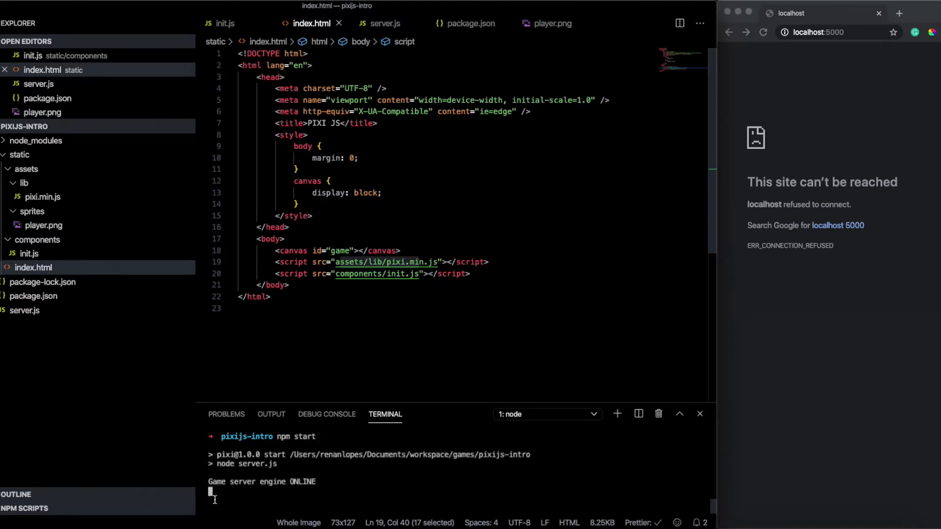
{"action": "mouse_move", "coordinate": [841, 134]}
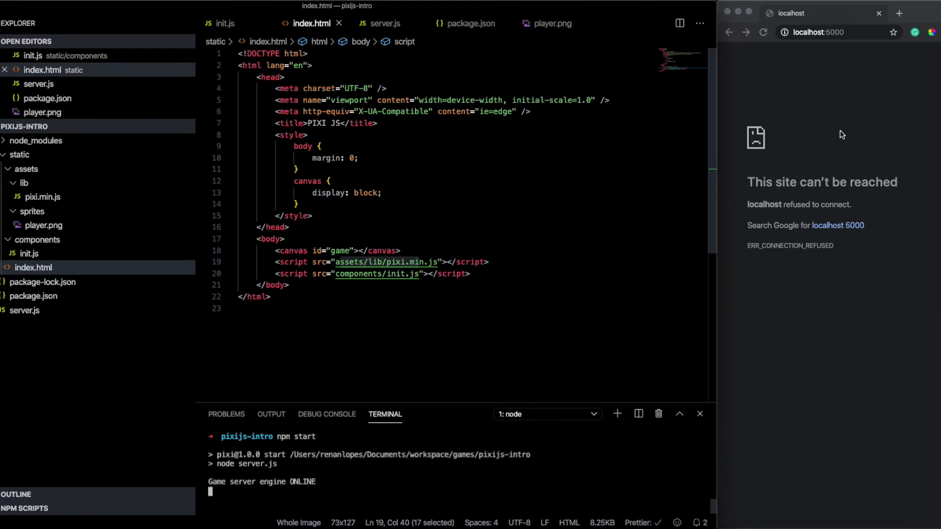
{"action": "left_click", "coordinate": [763, 32]}
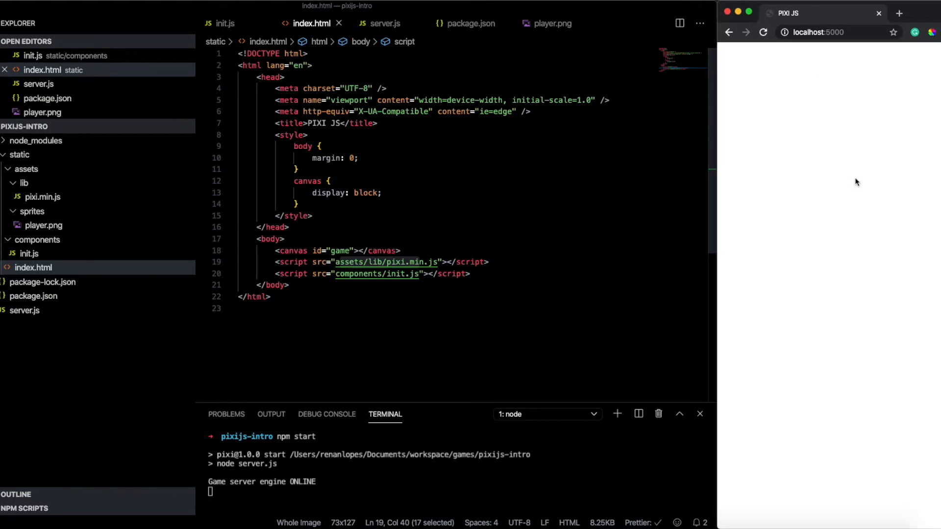
{"action": "mouse_move", "coordinate": [98, 217]}
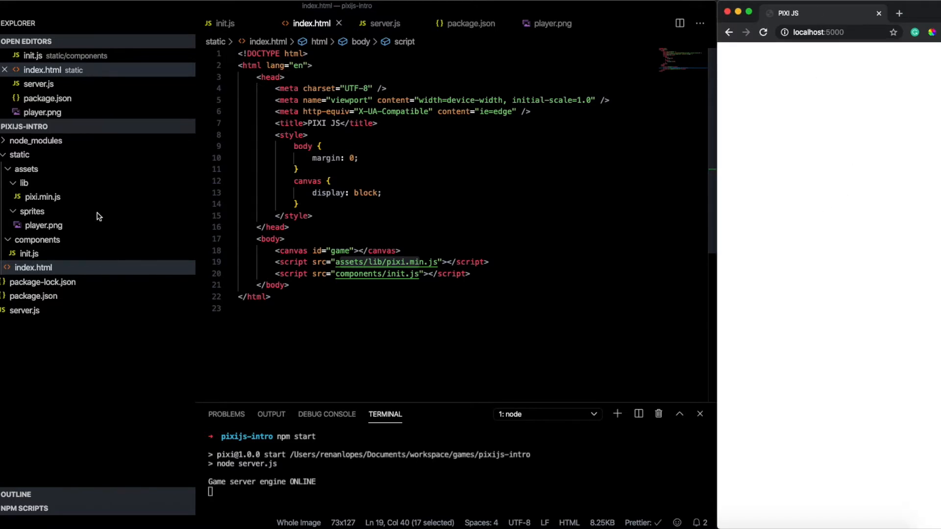
{"action": "left_click", "coordinate": [30, 253]}
{"action": "type", "text": "function"}
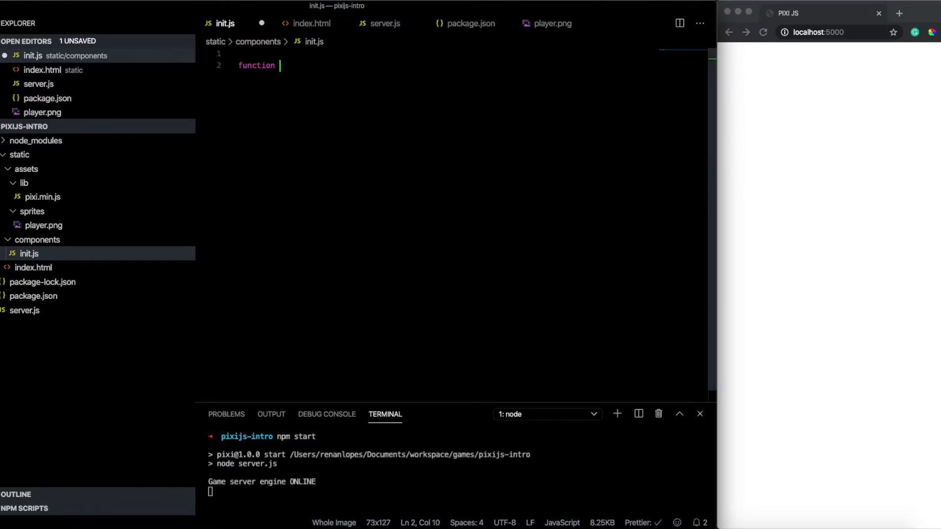
Define main() grabbing const HTML_DOM via document.getElementById for the game canvas
{"action": "type", "text": "main() {"}
{"action": "type", "text": "main();"}
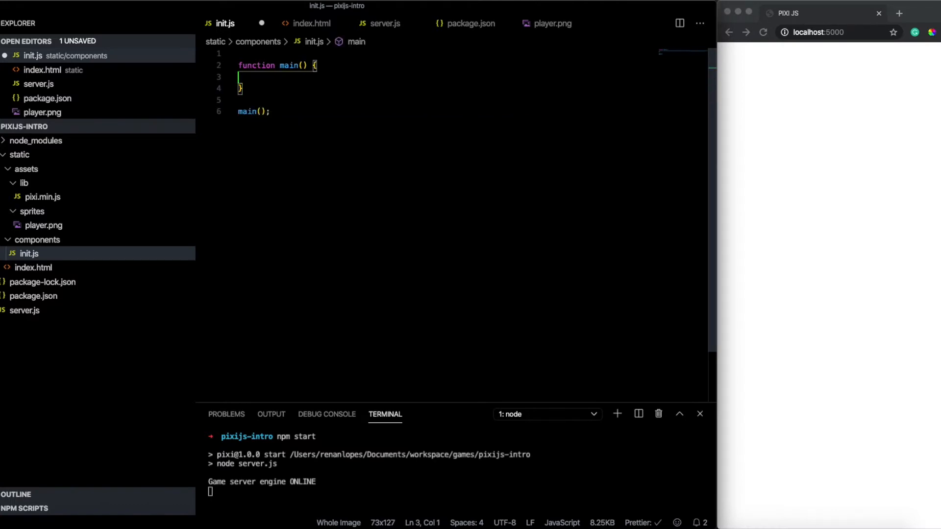
{"action": "key", "text": "Enter"}
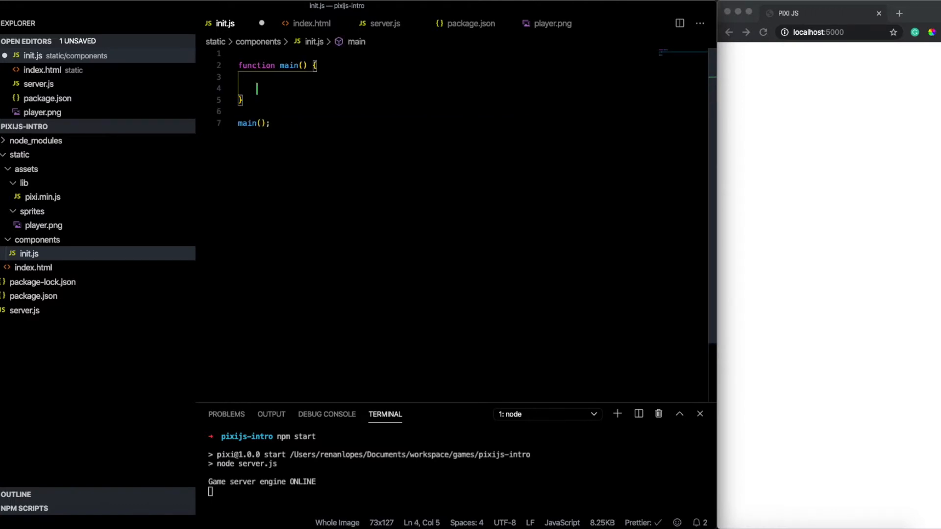
{"action": "type", "text": "co"}
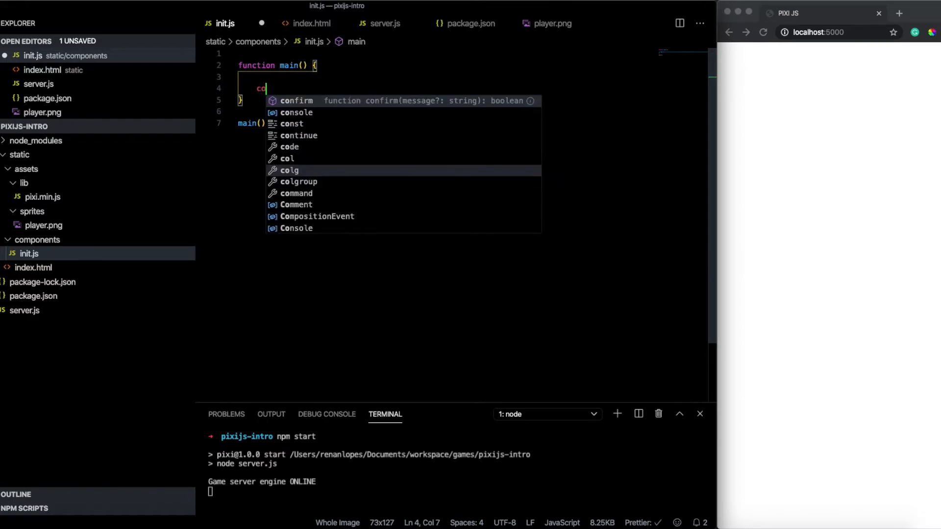
{"action": "type", "text": "const HTML_DOM ="}
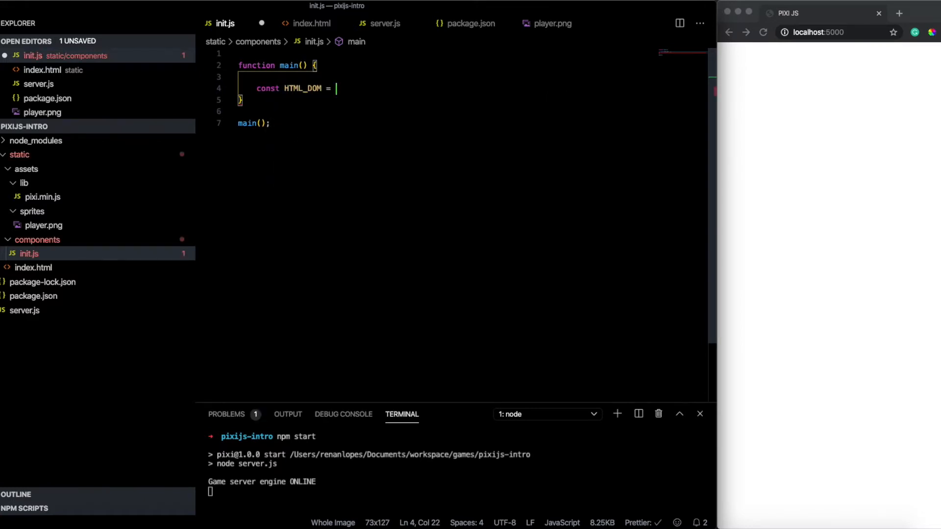
{"action": "type", "text": "document"}
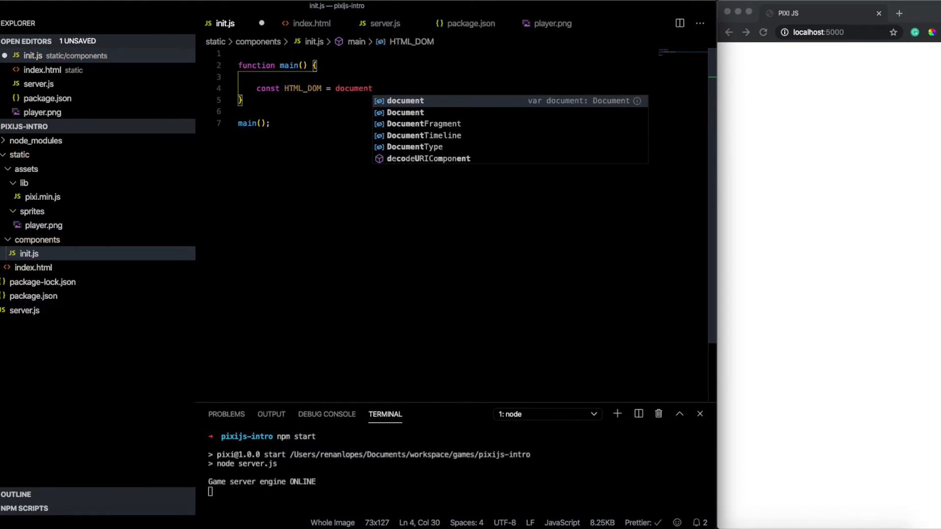
{"action": "type", "text": ".getElementById(\"game\");"}
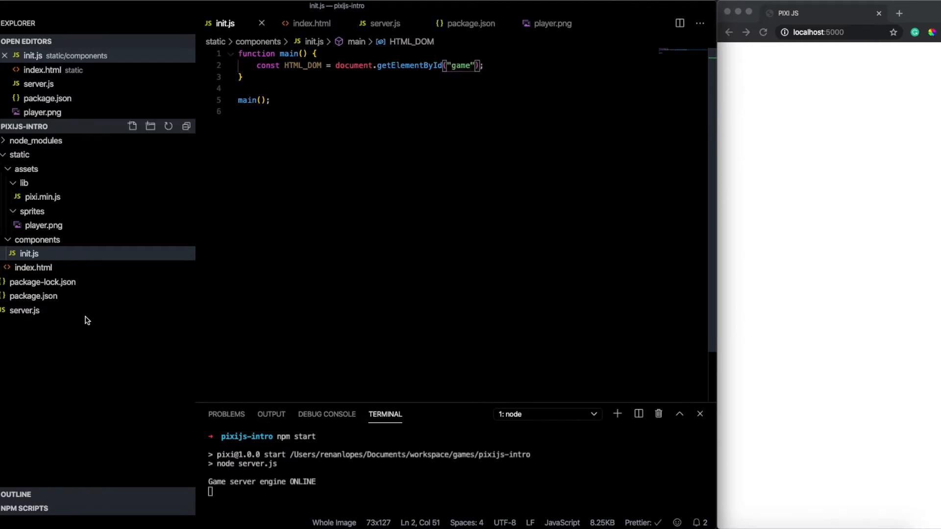
{"action": "left_click", "coordinate": [34, 267]}
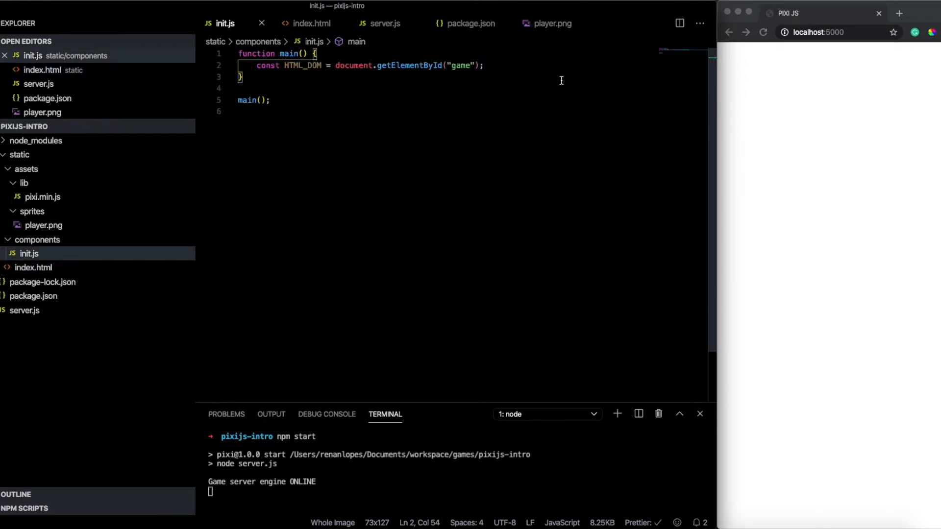
Add const game = new Game(HTML_DOM) inside main
{"action": "key", "text": "Enter"}
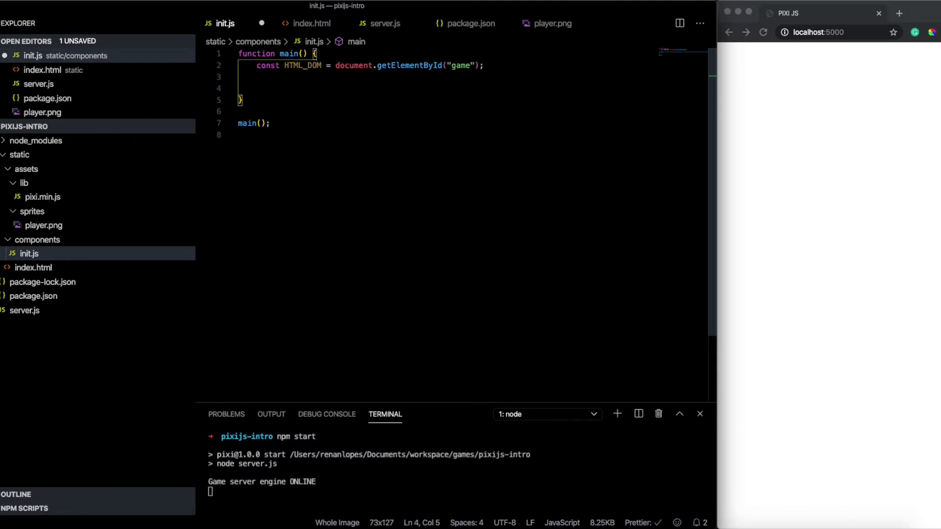
{"action": "type", "text": "const game"}
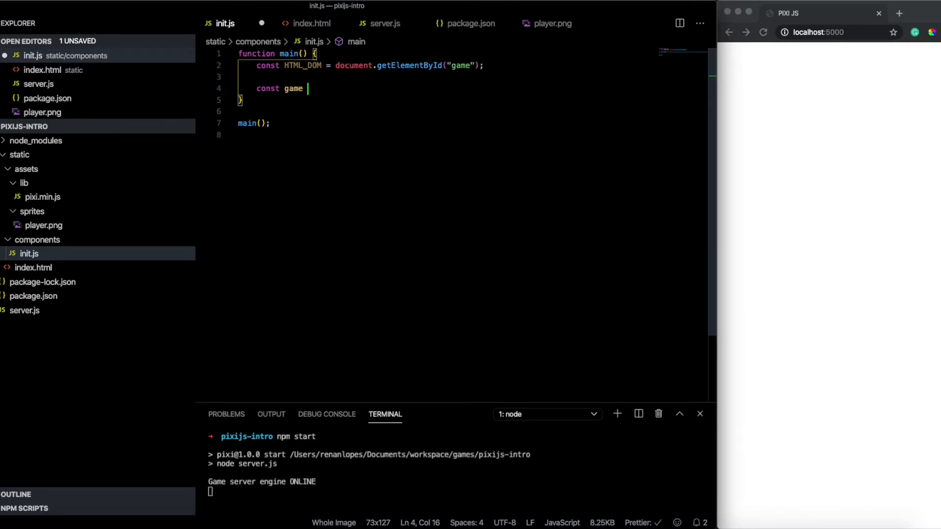
{"action": "type", "text": "= new G"}
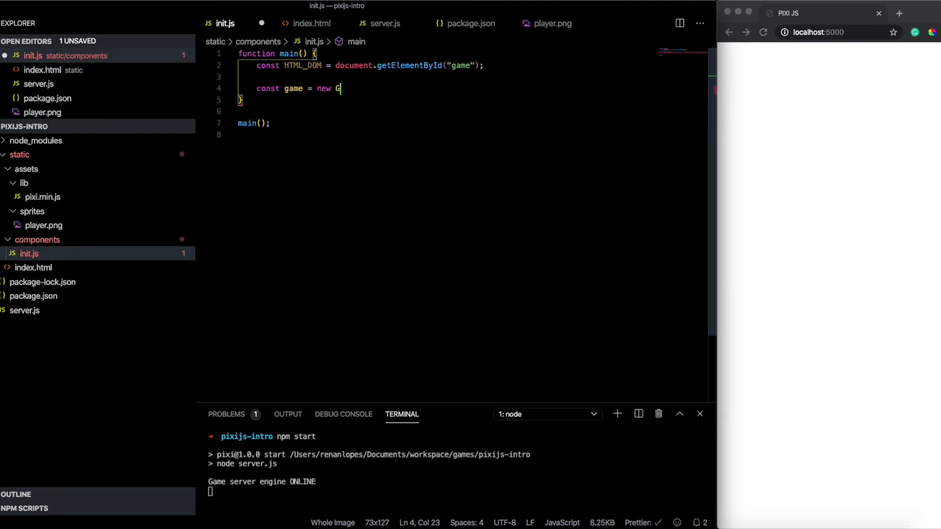
{"action": "type", "text": "ame()"}
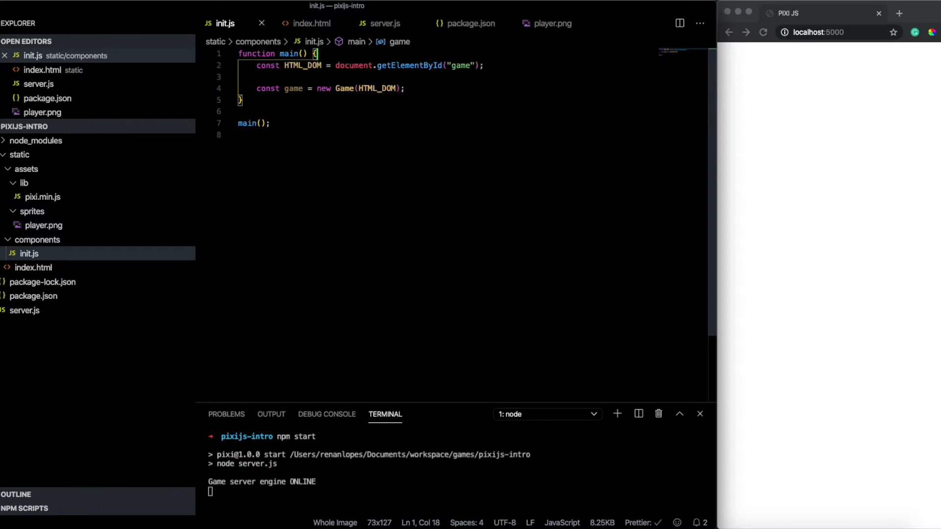
Write class Game with a constructor taking htmlDOM that calls this.start(htmlDOM)
{"action": "type", "text": "cl"}
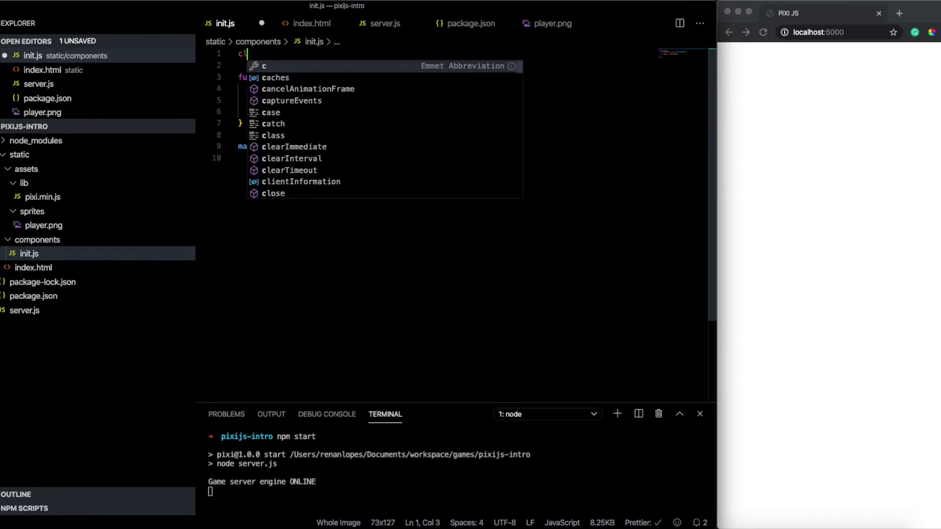
{"action": "type", "text": "lass Gamwe"}
{"action": "left_click", "coordinate": [470, 66]}
{"action": "type", "text": "constructor() {"}
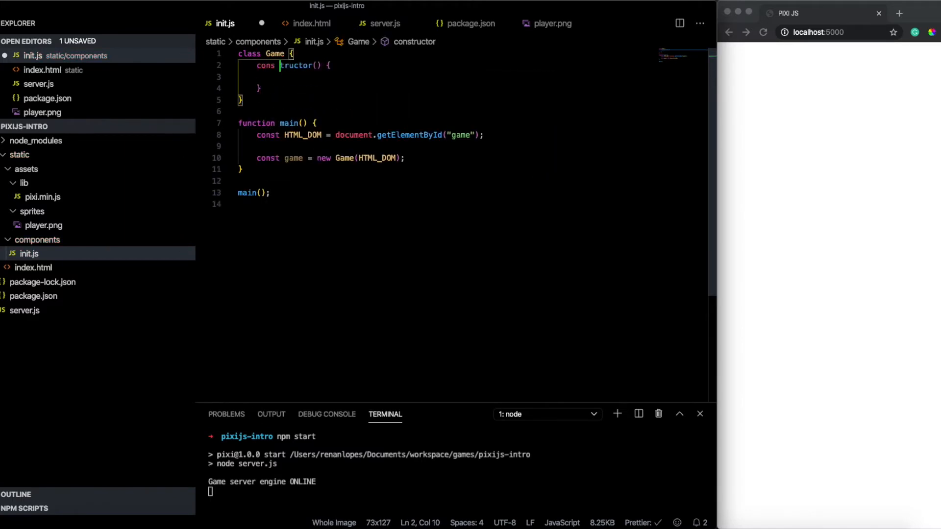
{"action": "type", "text": "htmlDOM"}
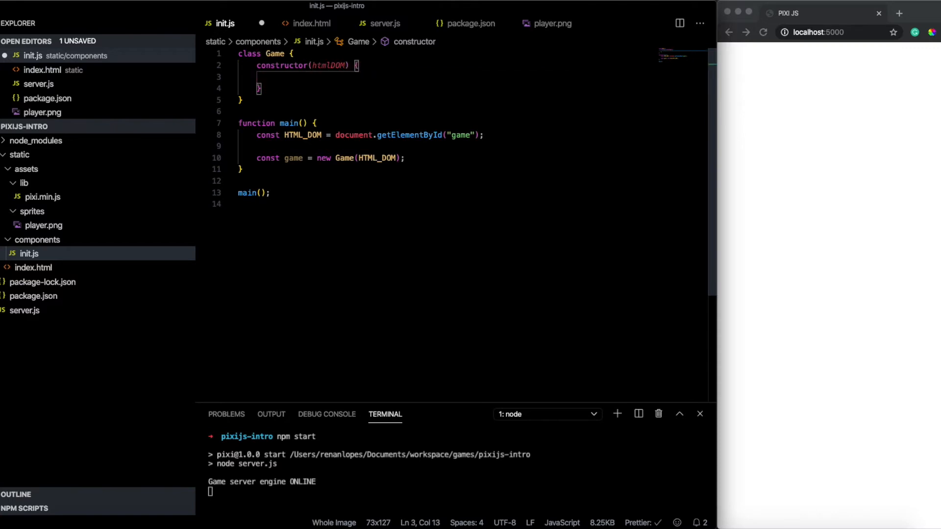
{"action": "type", "text": "this.start()"}
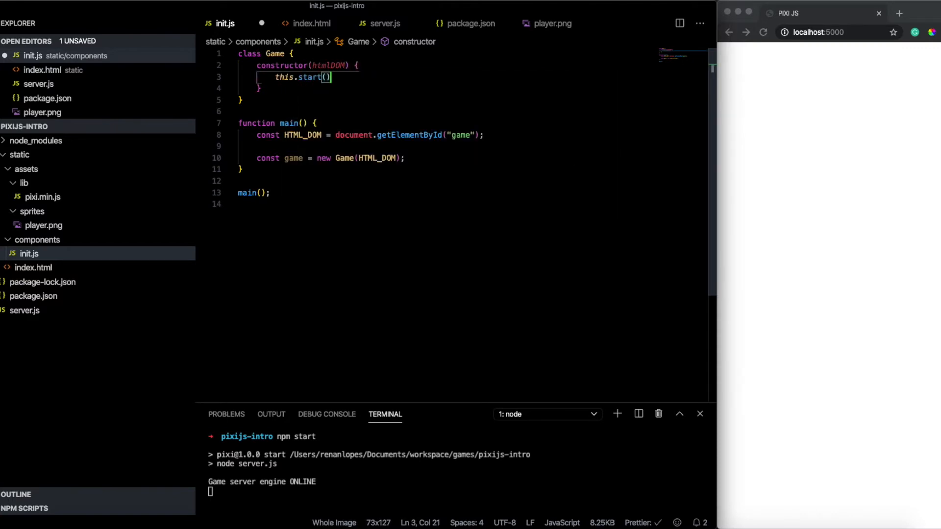
{"action": "type", "text": "htmlDOM"}
{"action": "type", "text": "start"}
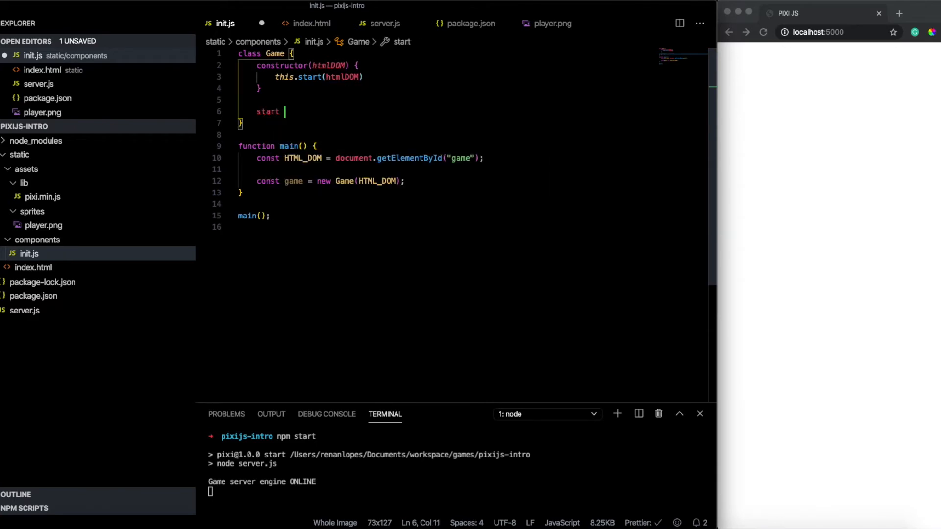
{"action": "type", "text": "= () => {"}
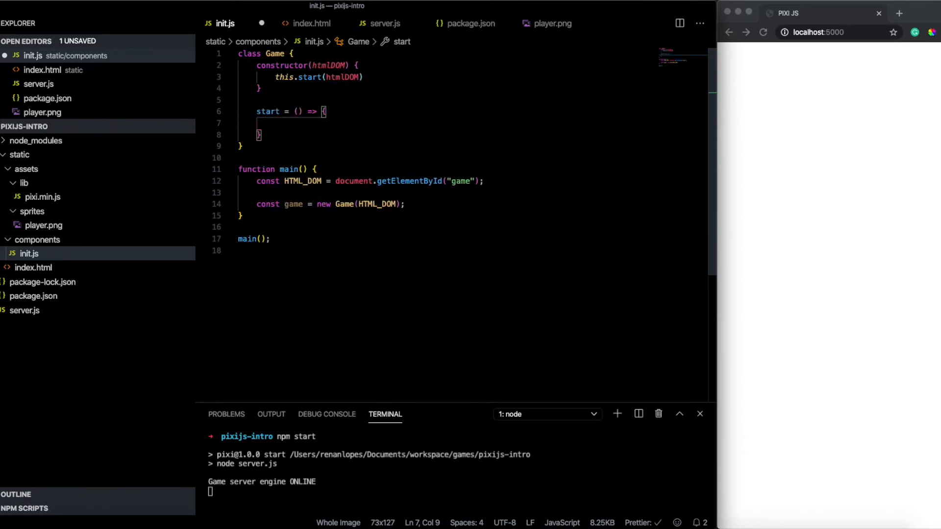
Make start create this.app = new PIXI.Application with view element, window width/height and white background
{"action": "type", "text": "this.app = new PIXI.A"}
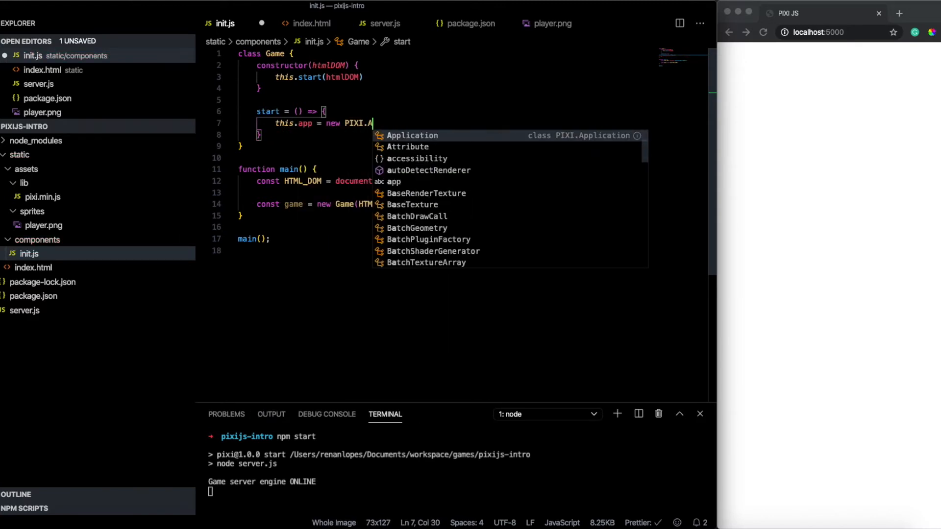
{"action": "key", "text": "Tab"}
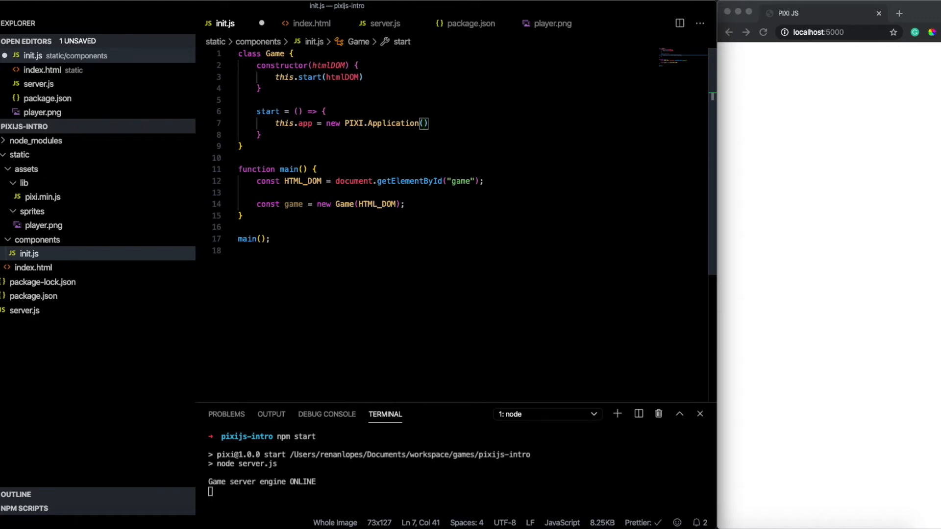
{"action": "type", "text": "{"}
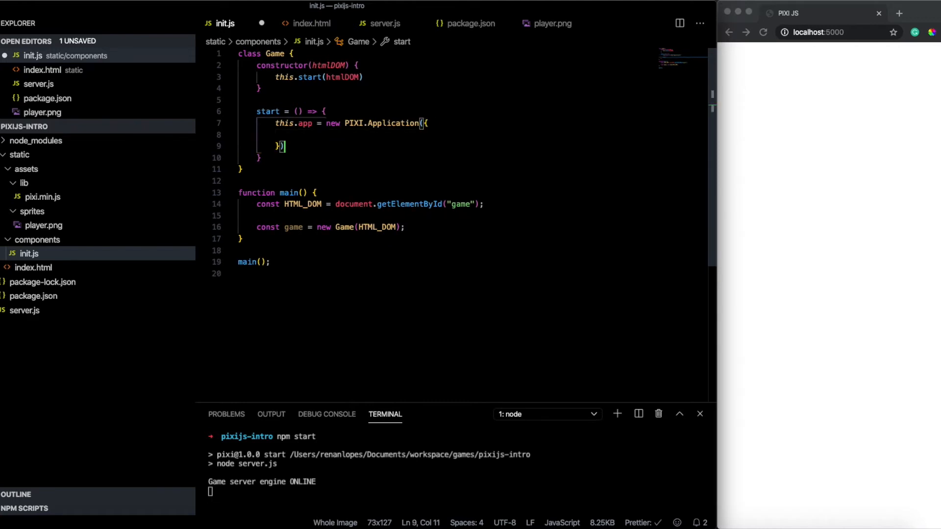
{"action": "type", "text": "view:"}
{"action": "type", "text": ";"}
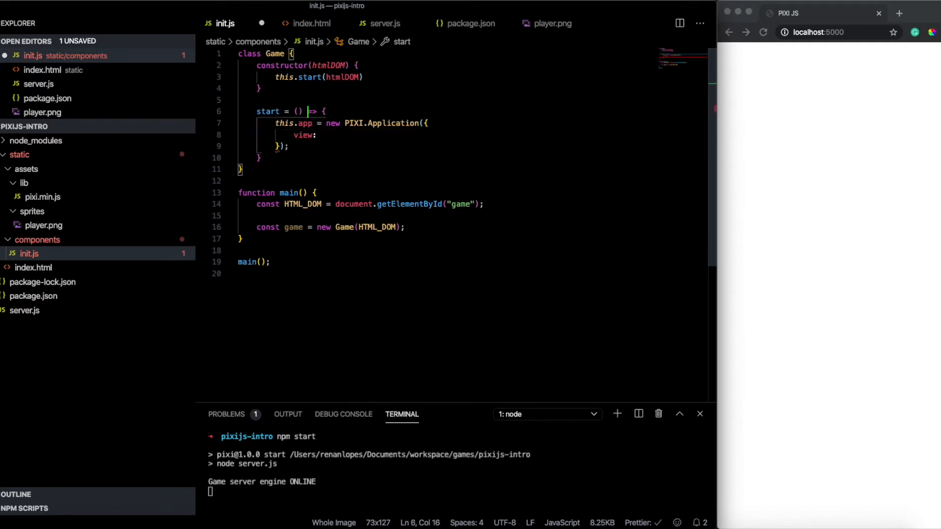
{"action": "type", "text": "element"}
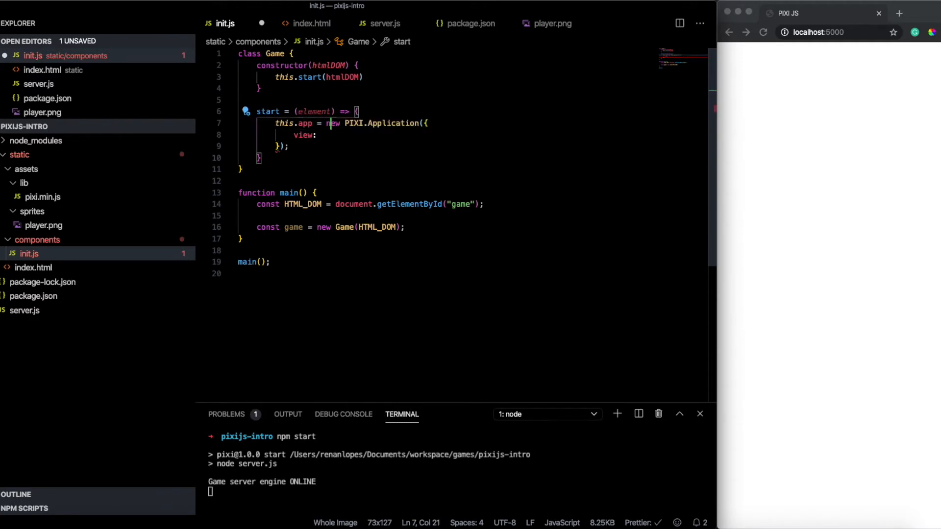
{"action": "type", "text": "element,"}
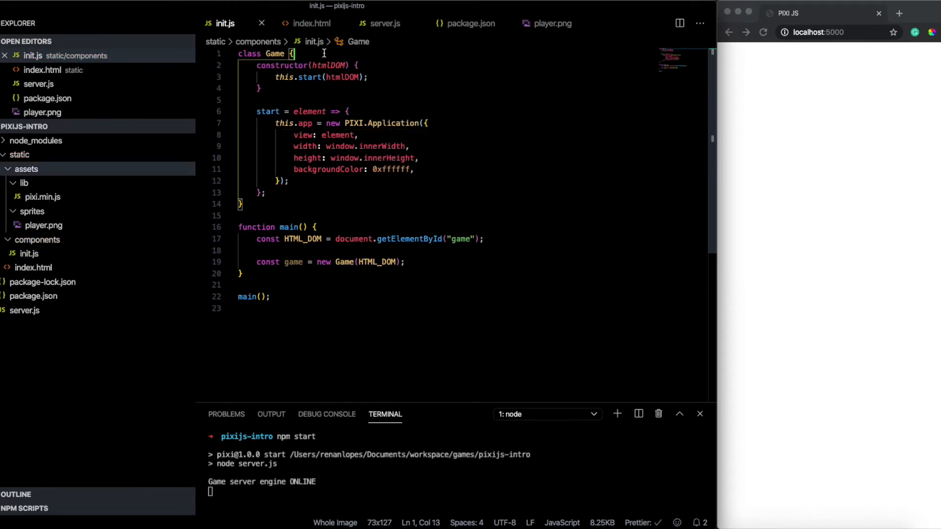
{"action": "type", "text": "app;"}
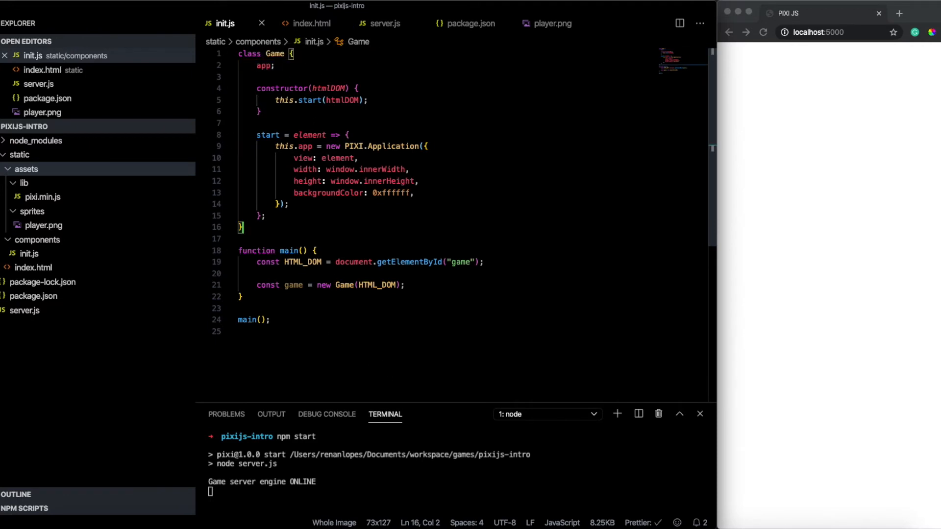
Write class Player with a createPlayer(positionX, positionY) method
{"action": "type", "text": "class Player {"}
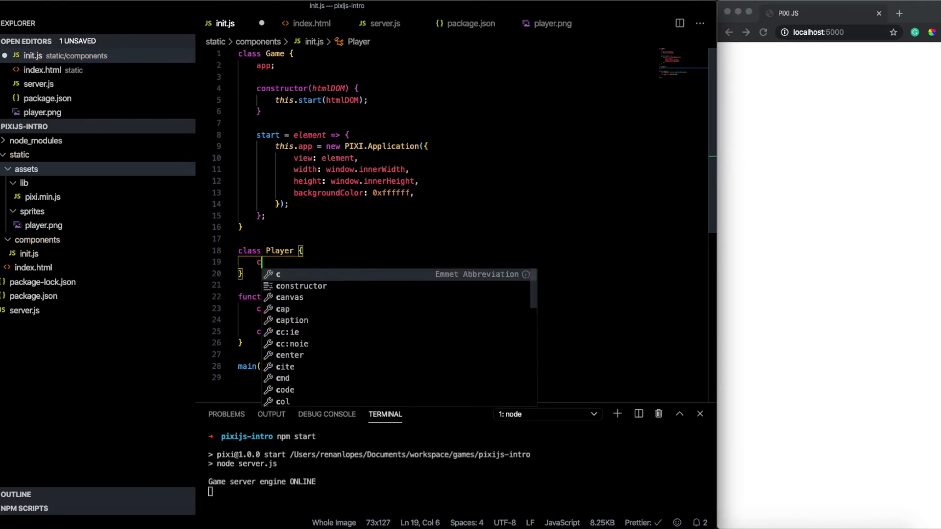
{"action": "type", "text": "createPlaye"}
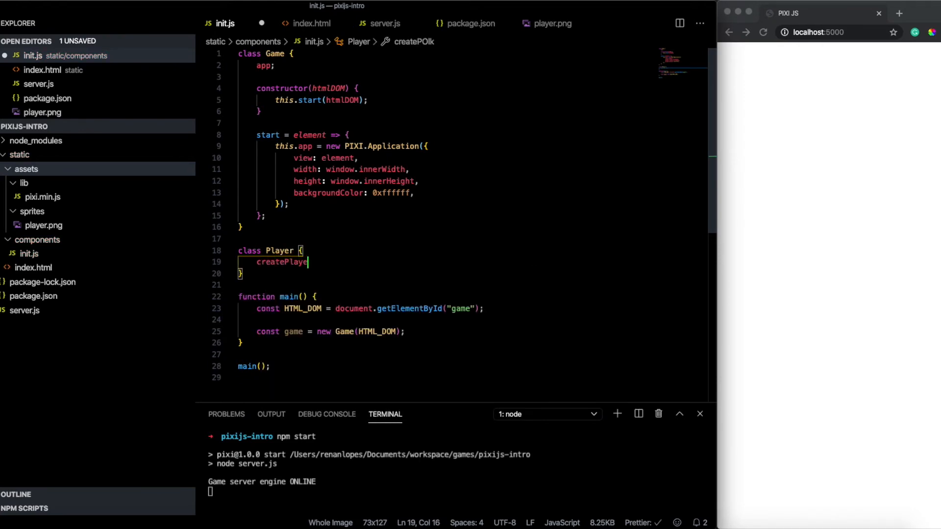
{"action": "type", "text": "(){"}
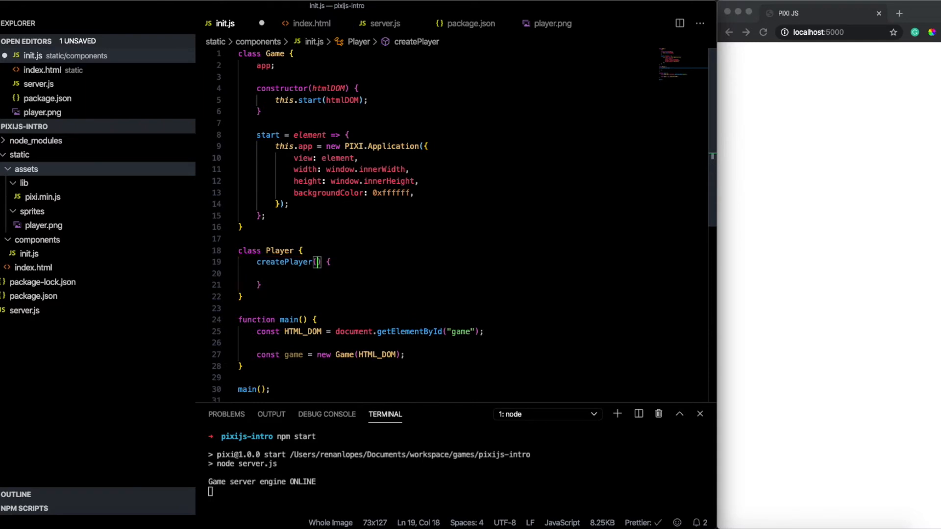
{"action": "type", "text": "position"}
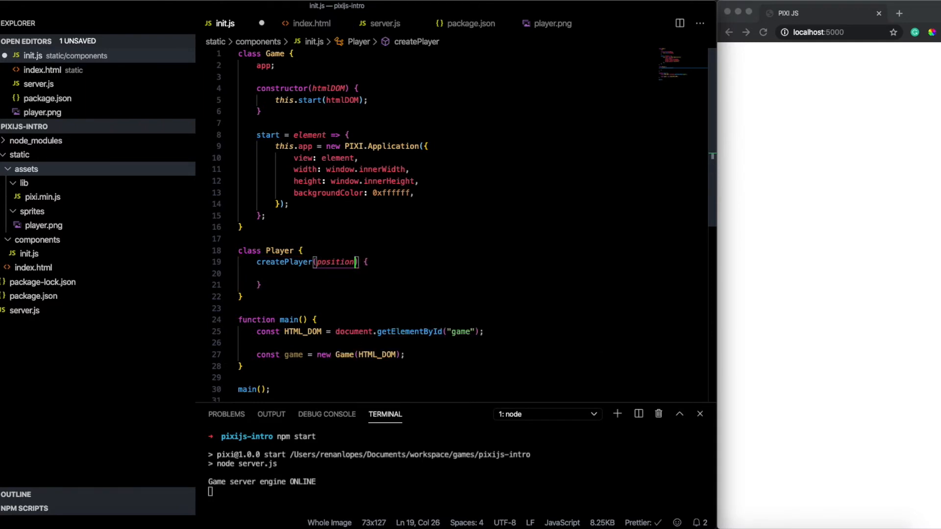
{"action": "type", "text": "X, positionY"}
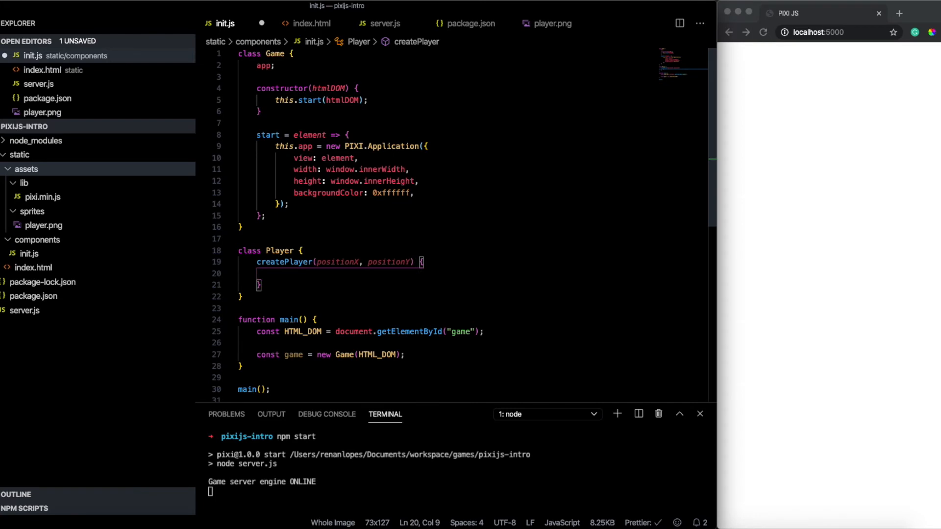
{"action": "left_click", "coordinate": [276, 273]}
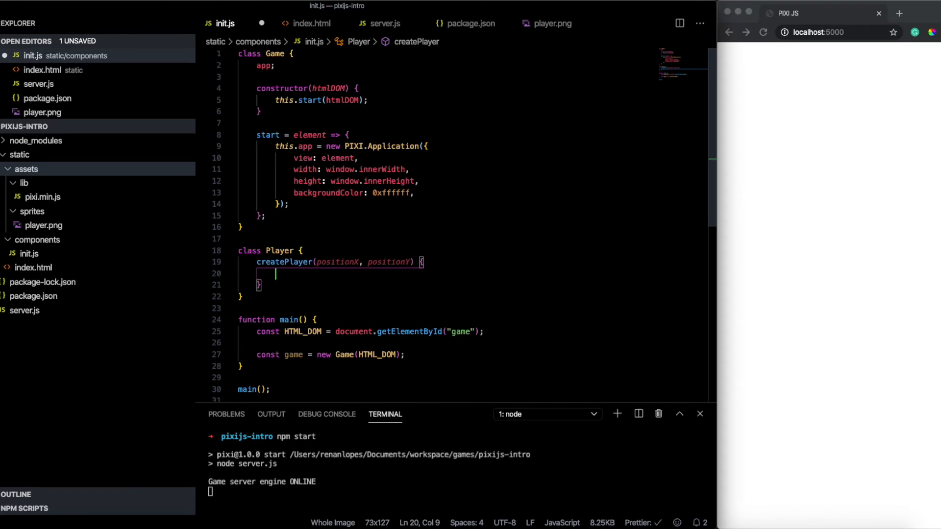
Build const player = PIXI.Sprite.from("../assets/sprites/player.png")
{"action": "type", "text": "const player ="}
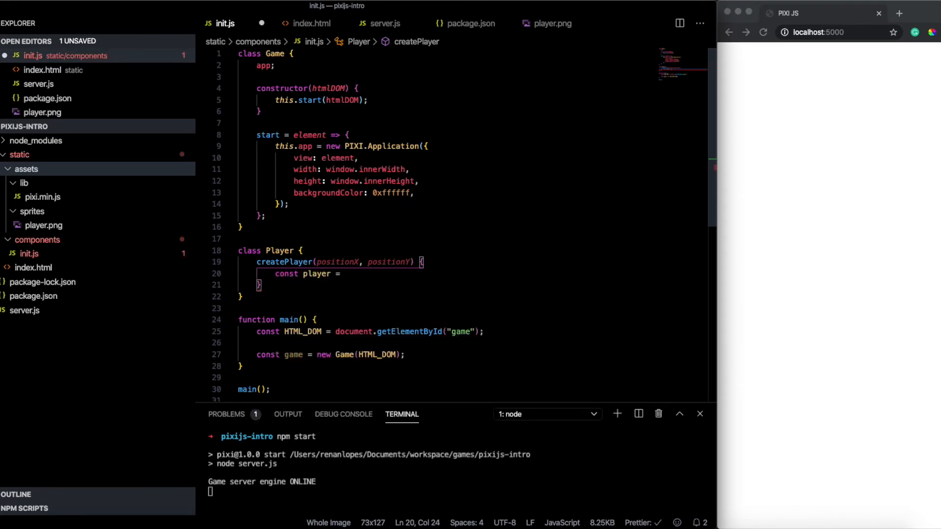
{"action": "type", "text": "PIXI.S"}
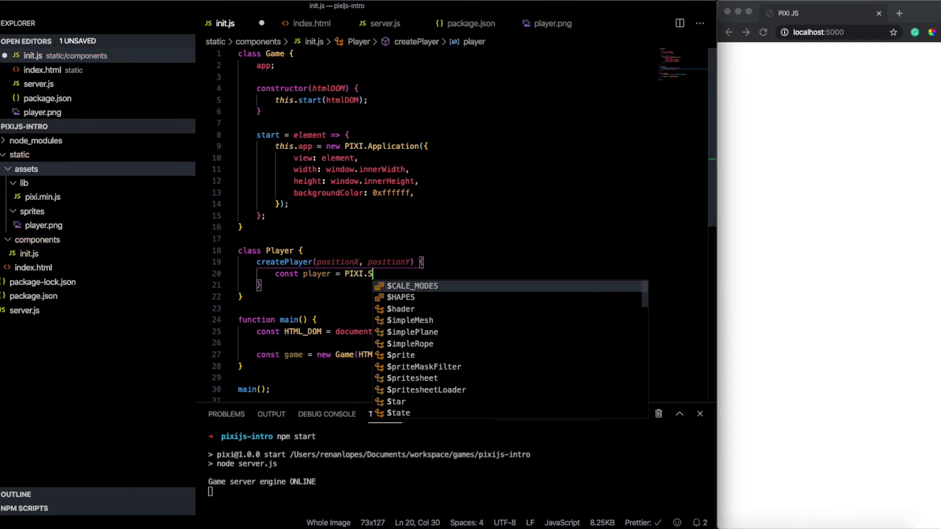
{"action": "type", "text": "prite.from"}
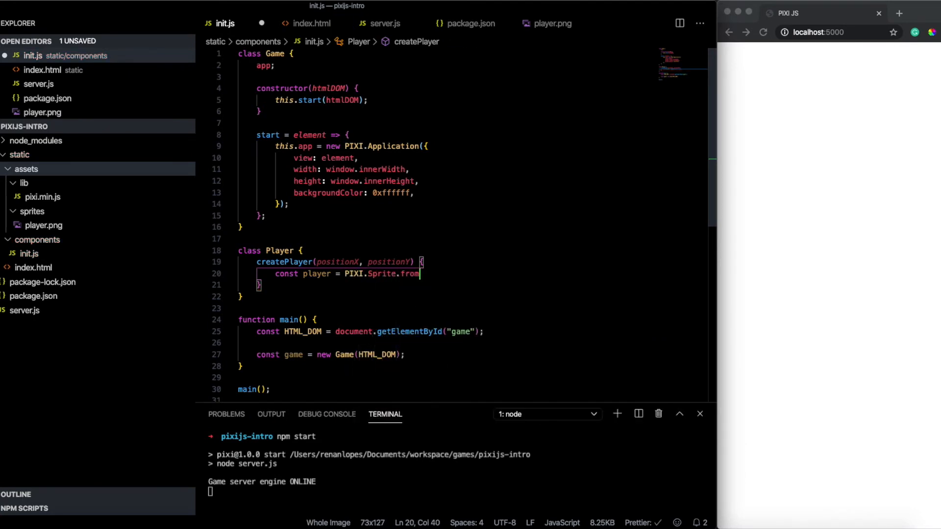
{"action": "type", "text": "();"}
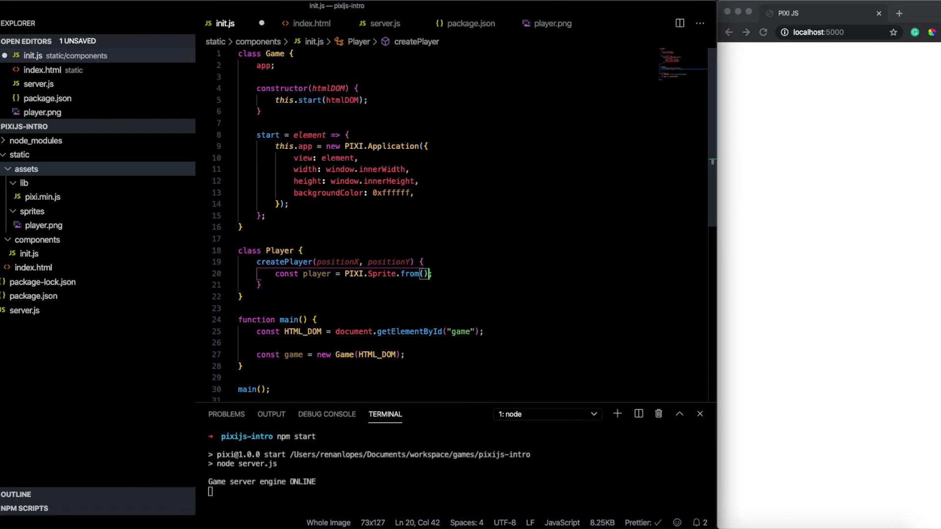
{"action": "type", "text": "\"../\""}
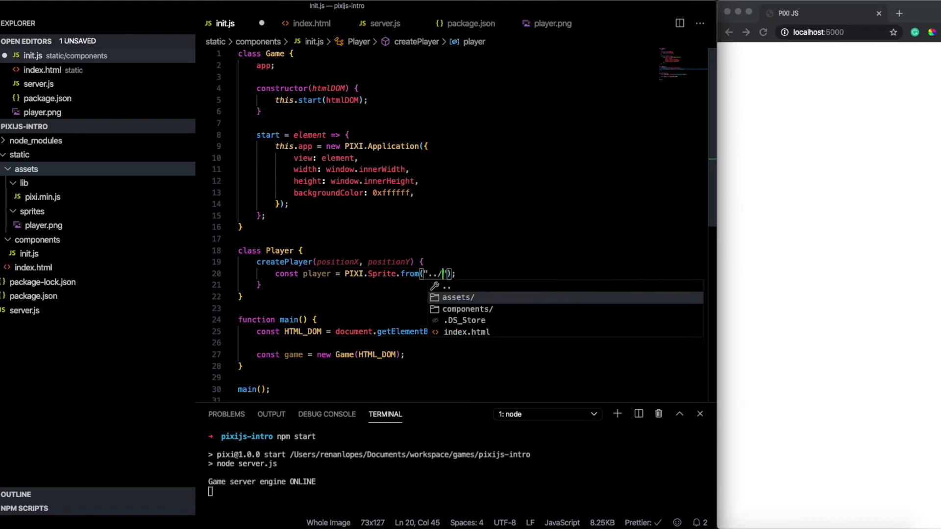
{"action": "type", "text": "assets/sprites/player.png"}
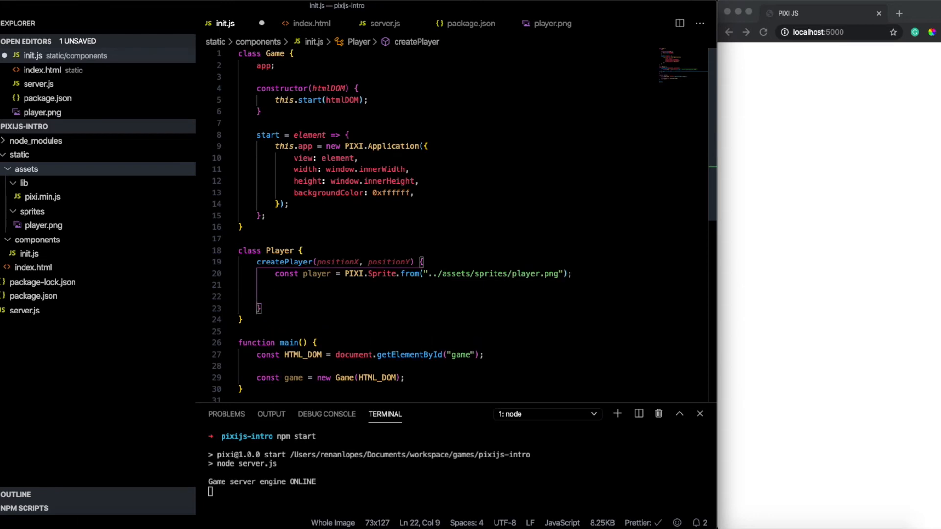
Set player.anchor to 0.5, place it at positionX/positionY and return the sprite
{"action": "type", "text": "player.anchor.set();"}
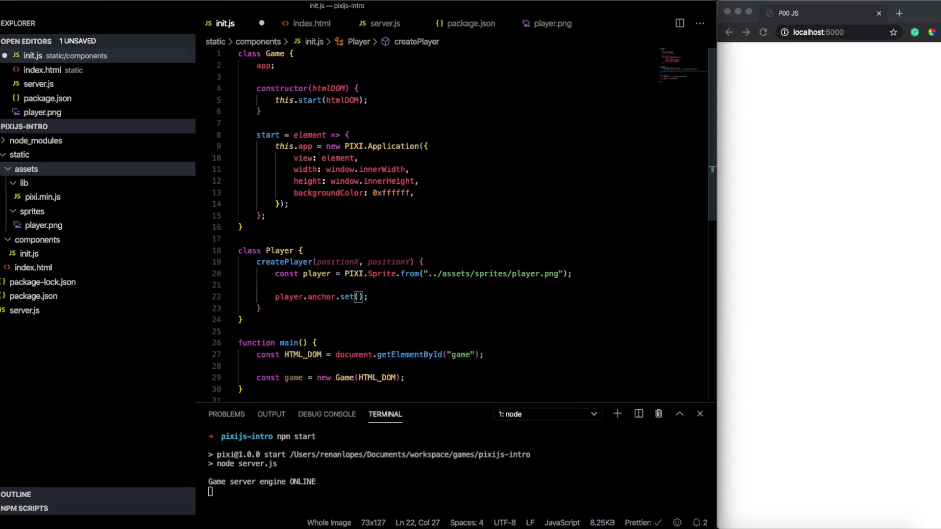
{"action": "type", "text": "0.5"}
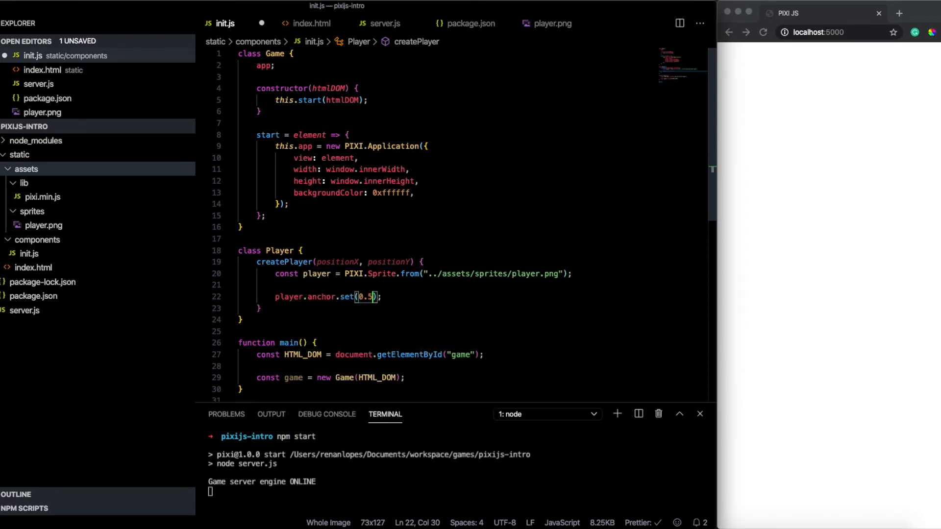
{"action": "double_click", "coordinate": [320, 296]}
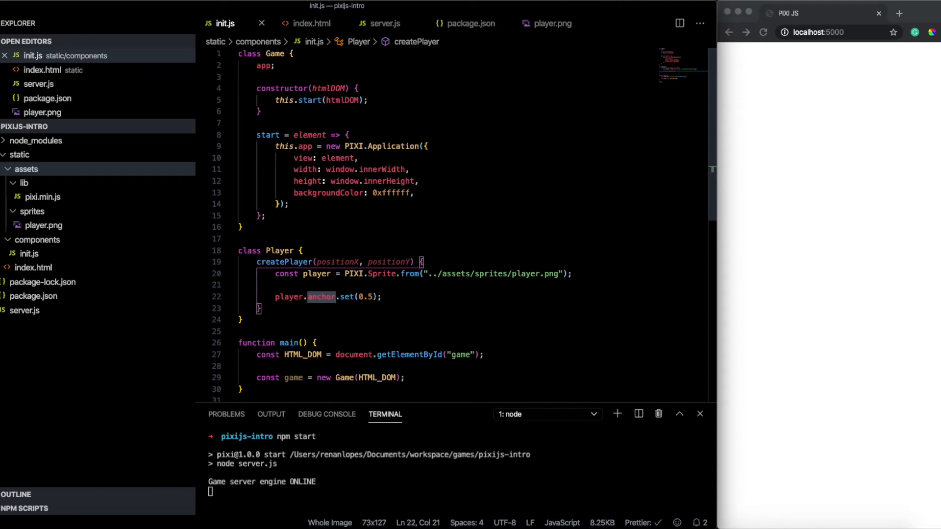
{"action": "type", "text": "player.x ="}
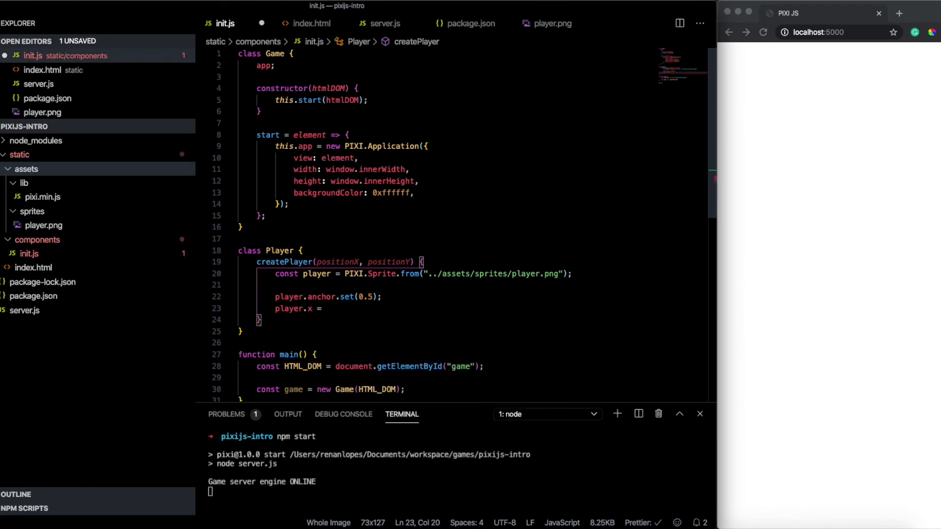
{"action": "type", "text": "positionX;"}
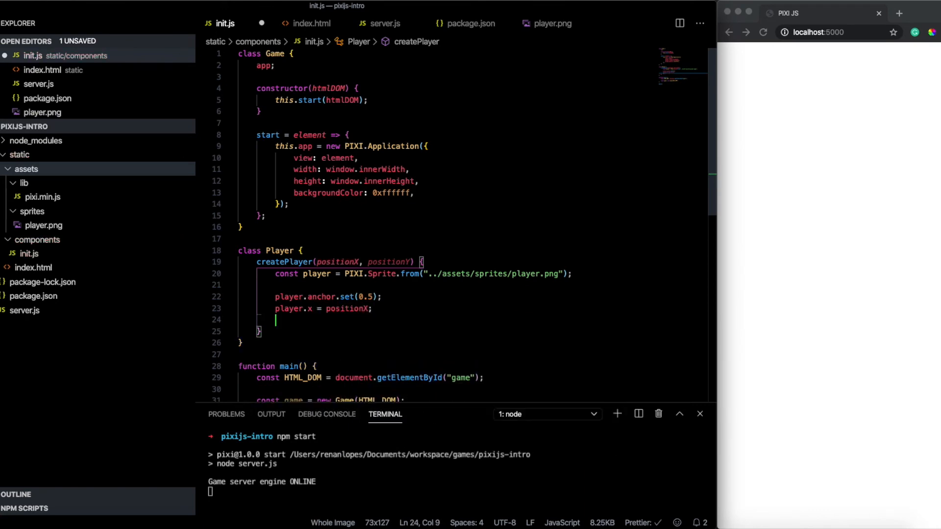
{"action": "type", "text": "player.y = positionY;"}
{"action": "type", "text": "return player;"}
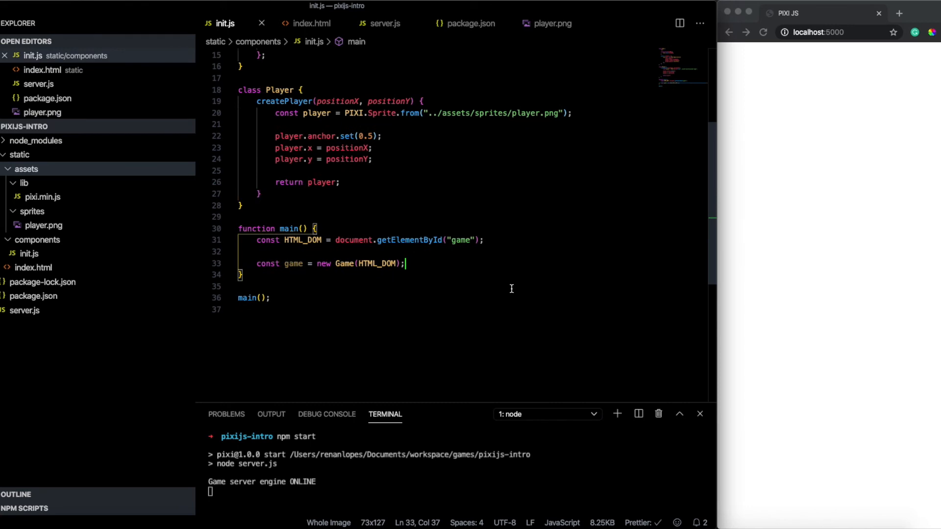
In main create const player = new Player() and centerPositionX = game.app.renderer.width / 2
{"action": "type", "text": "const pl"}
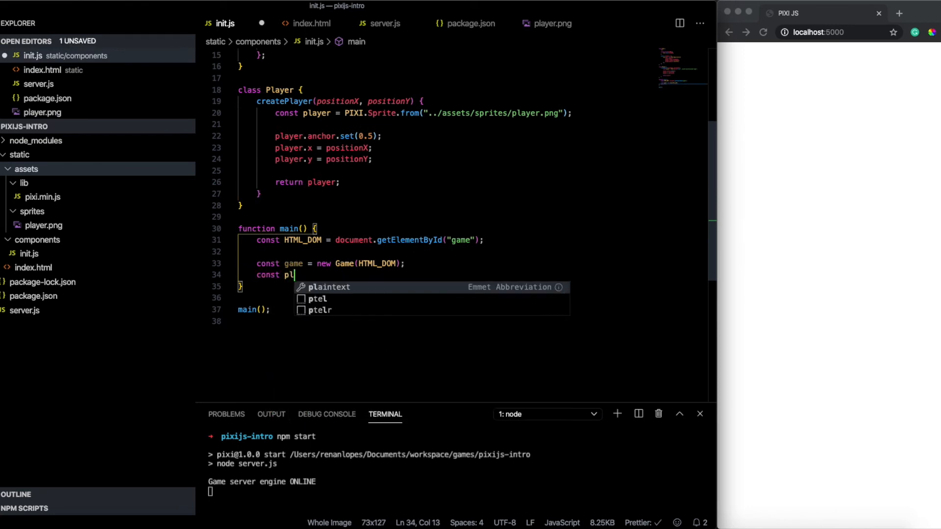
{"action": "type", "text": "ayer = new Player();"}
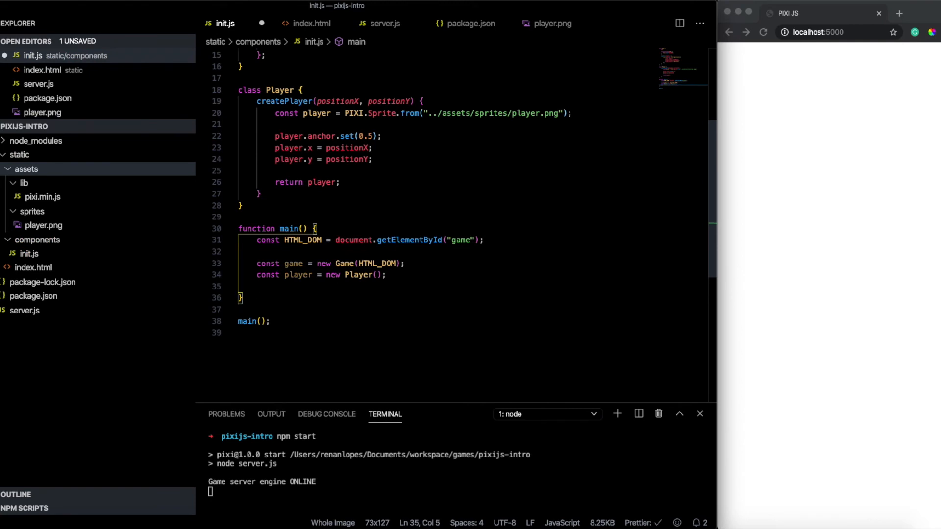
{"action": "type", "text": "const"}
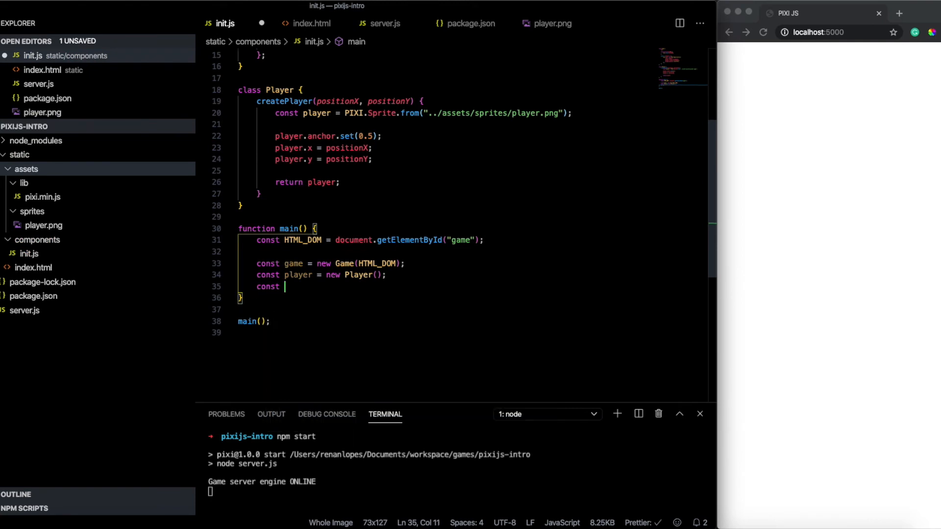
{"action": "type", "text": "center"}
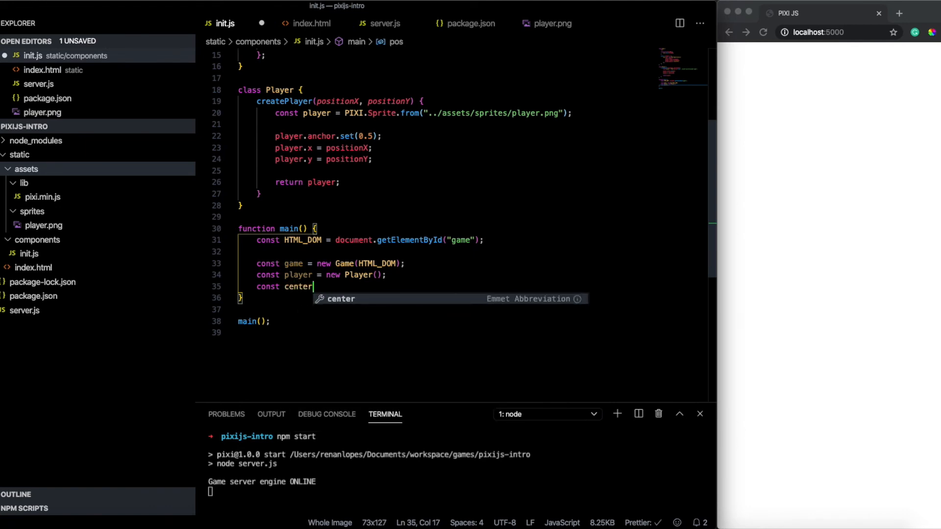
{"action": "type", "text": "PositionX ="}
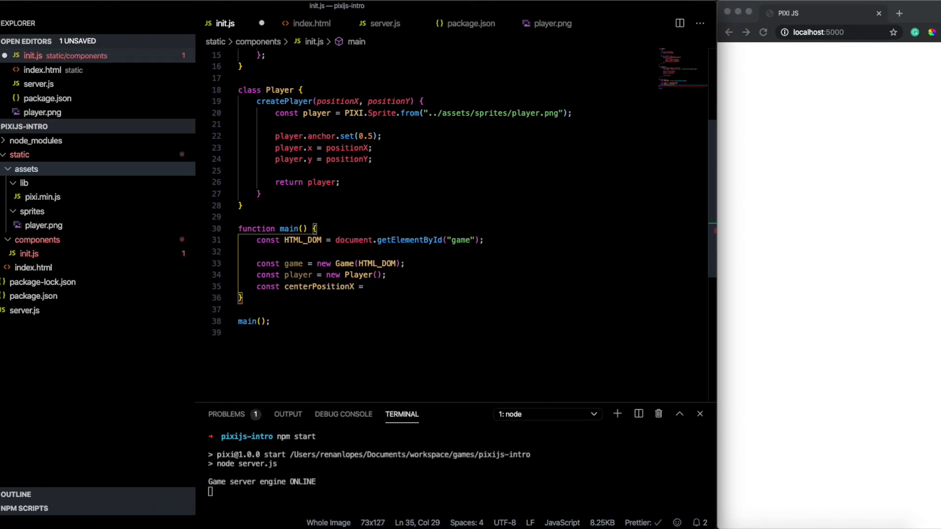
{"action": "type", "text": "game"}
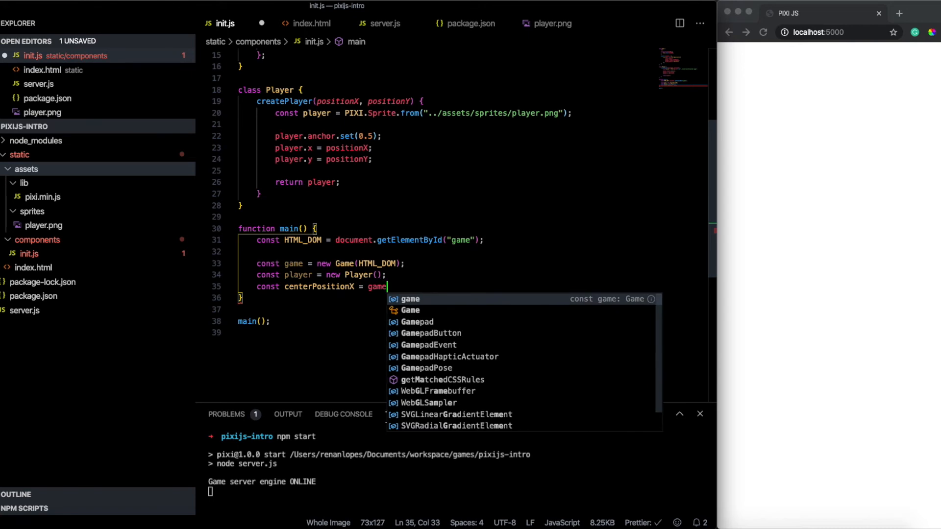
{"action": "type", "text": ".app.renderer."}
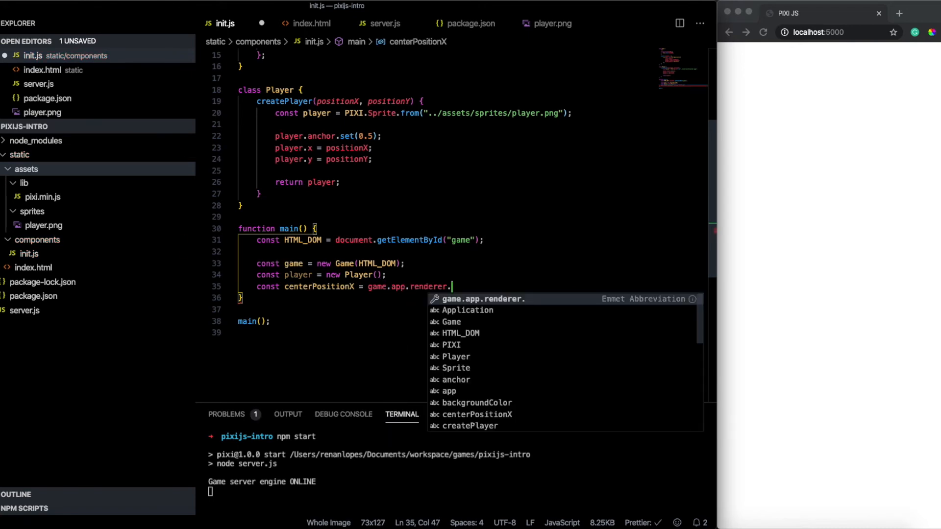
{"action": "type", "text": "width / 2"}
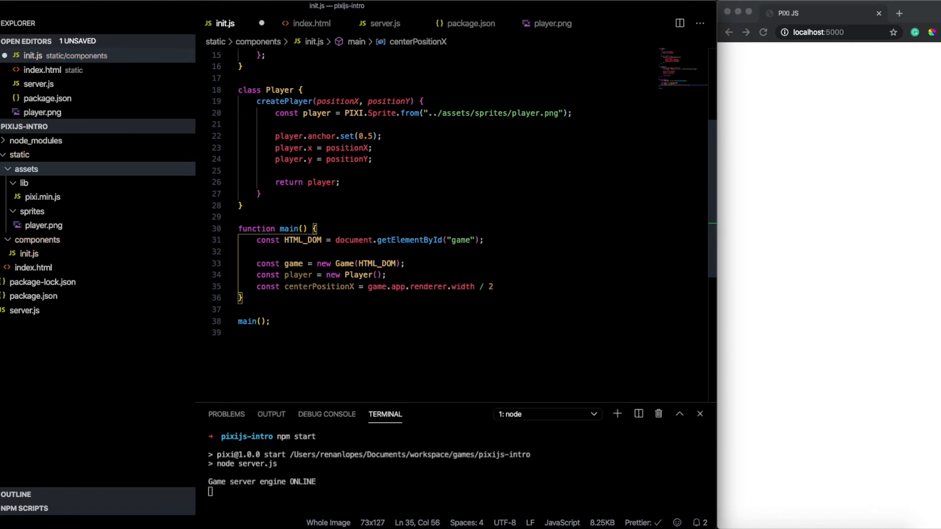
{"action": "type", "text": ";"}
{"action": "type", "text": "const"}
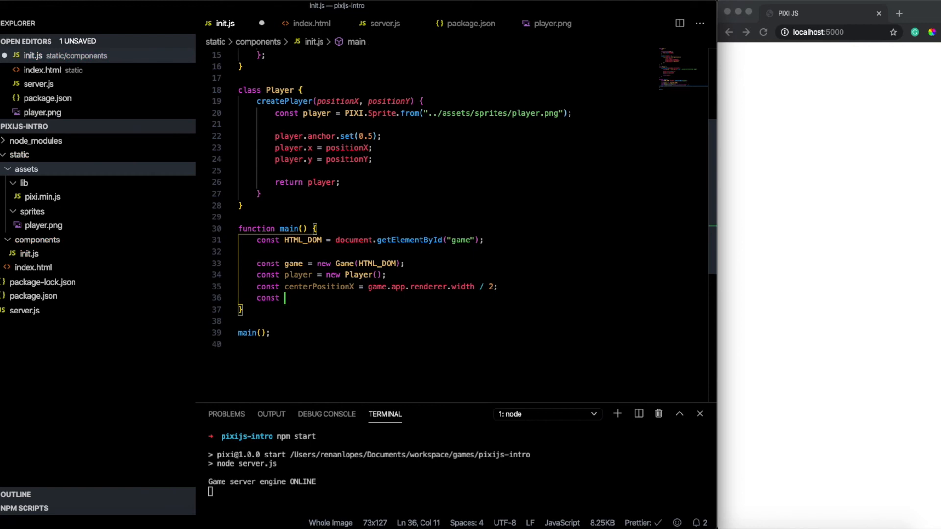
Add centerPositionY from renderer.height / 2 and const hero = player.createPlayer(centerPosition...)
{"action": "type", "text": "centerPositionY = game"}
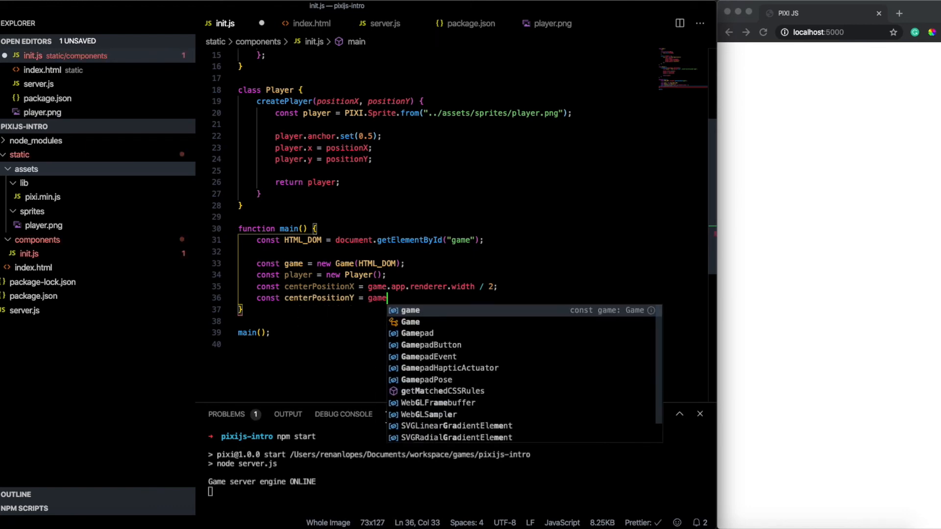
{"action": "type", "text": ".app.renderer"}
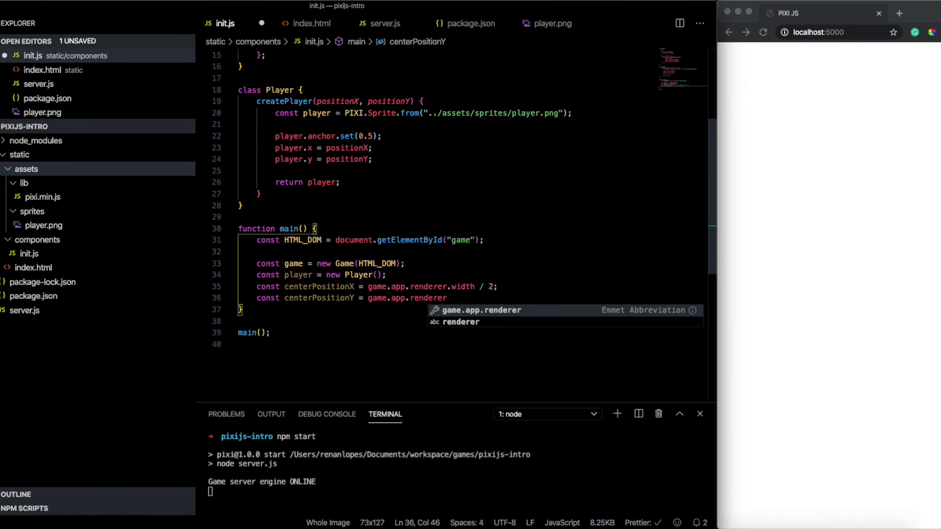
{"action": "type", "text": ".height / 2;"}
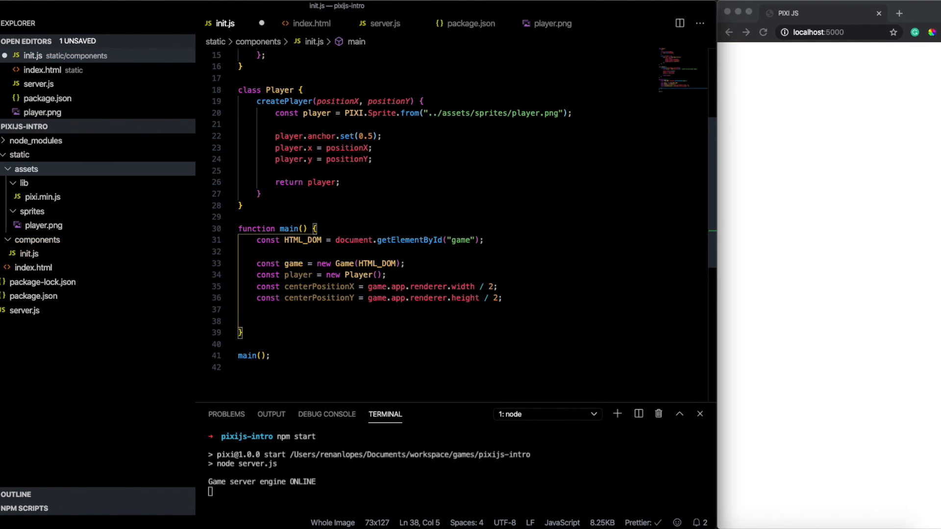
{"action": "type", "text": "const hero ="}
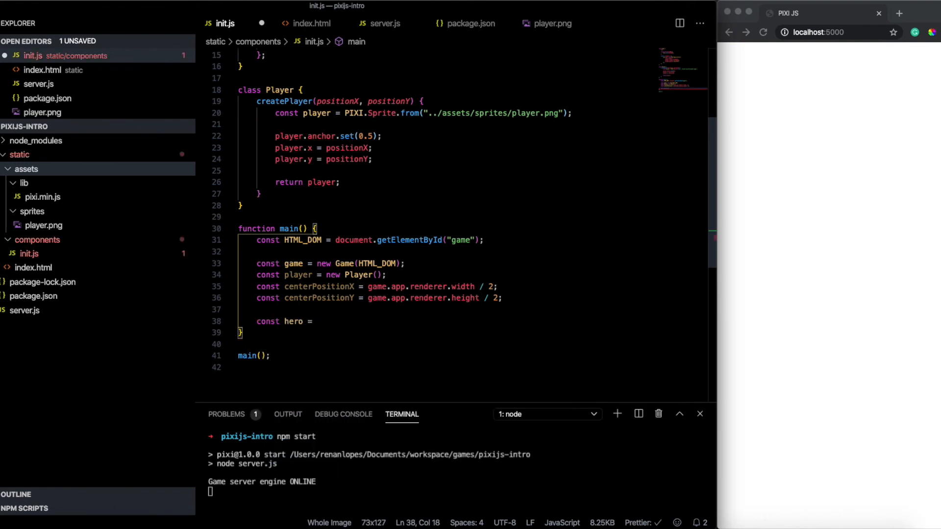
{"action": "type", "text": "player."}
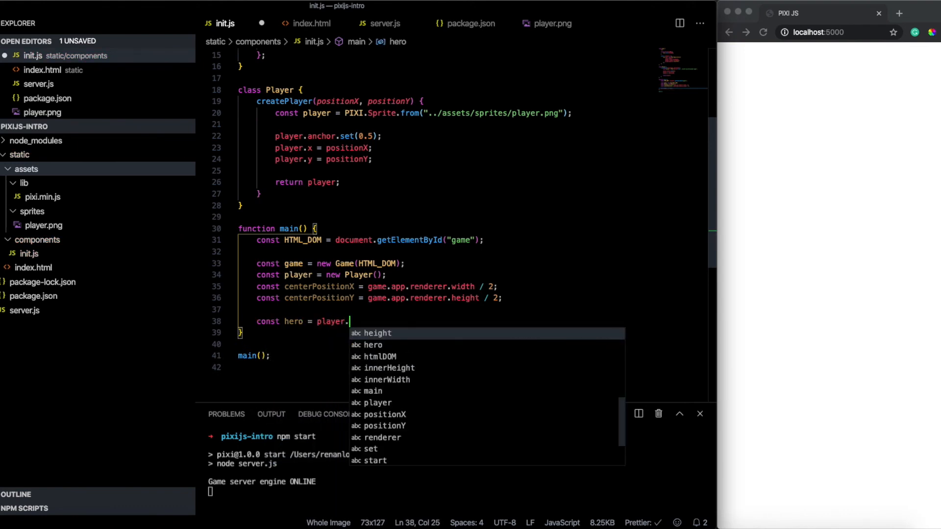
{"action": "type", "text": "createPlayer("}
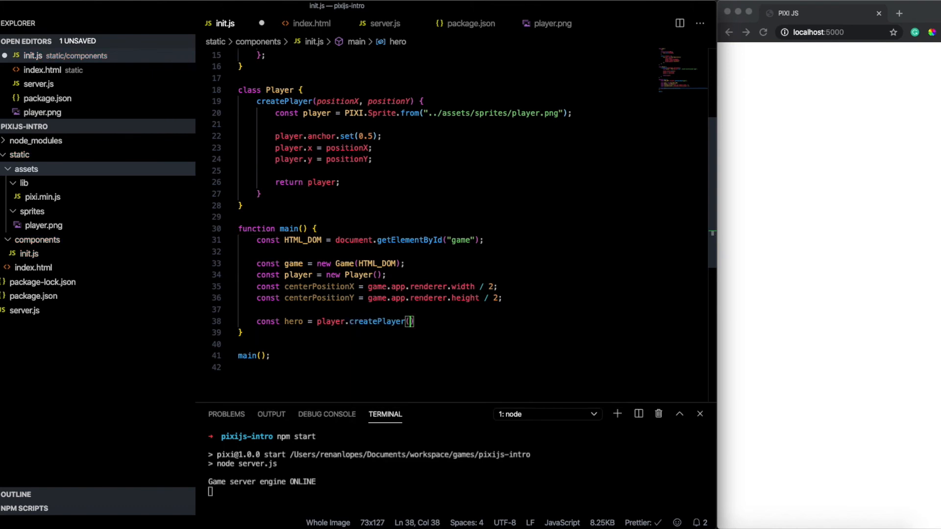
{"action": "type", "text": "centerPosition"}
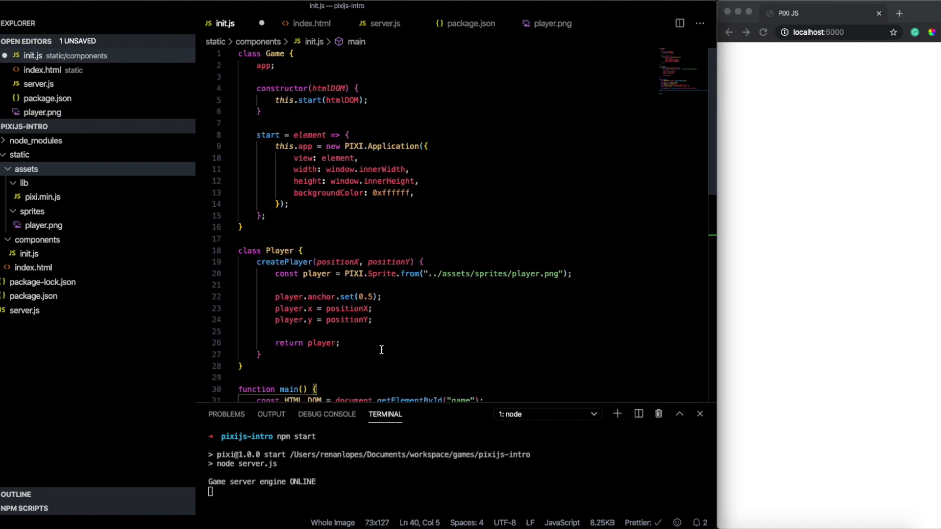
Write addOnStage(object) calling this.app.stage.addChild(object) in class Game
{"action": "type", "text": "addOn"}
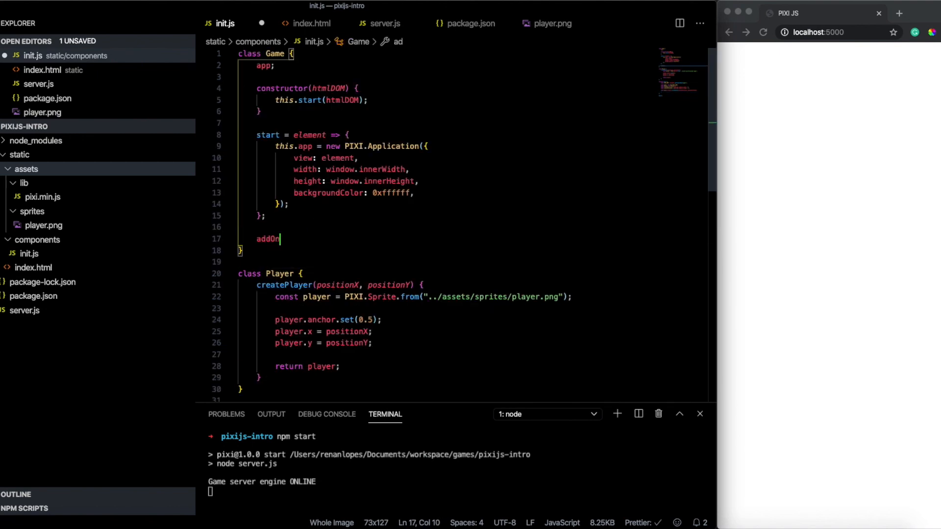
{"action": "type", "text": "Stage()"}
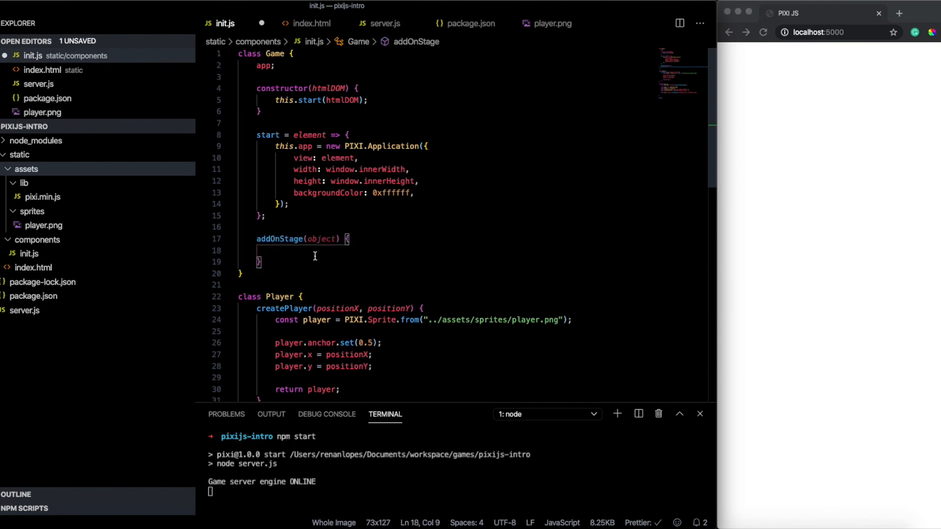
{"action": "type", "text": "this.app.stage.add("}
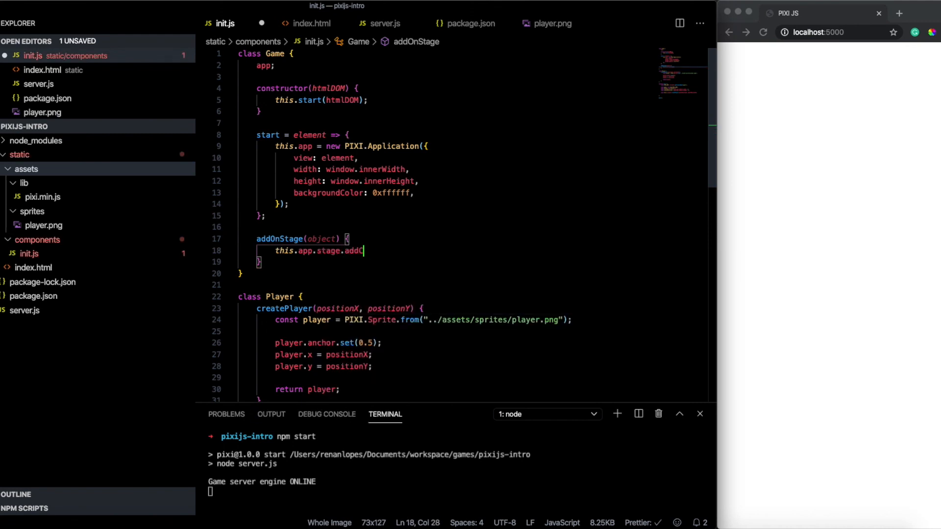
{"action": "type", "text": "Child();"}
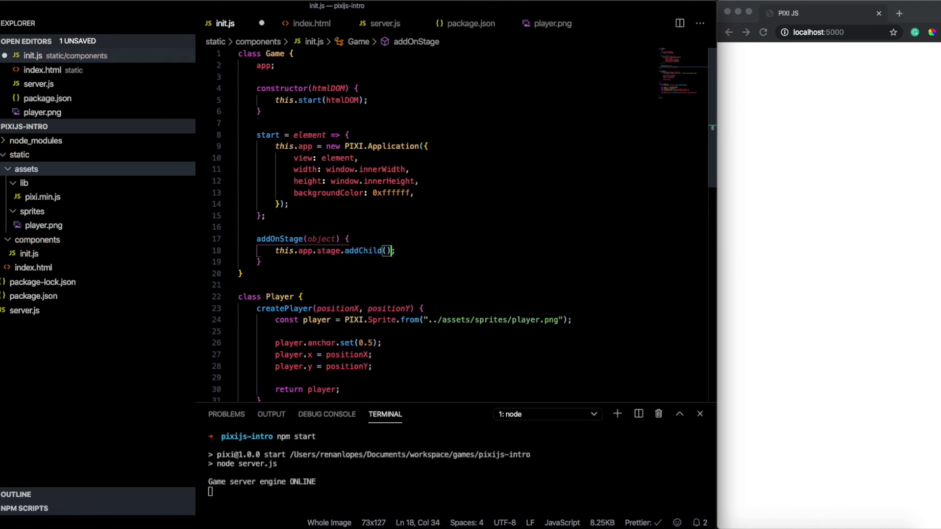
{"action": "type", "text": "object"}
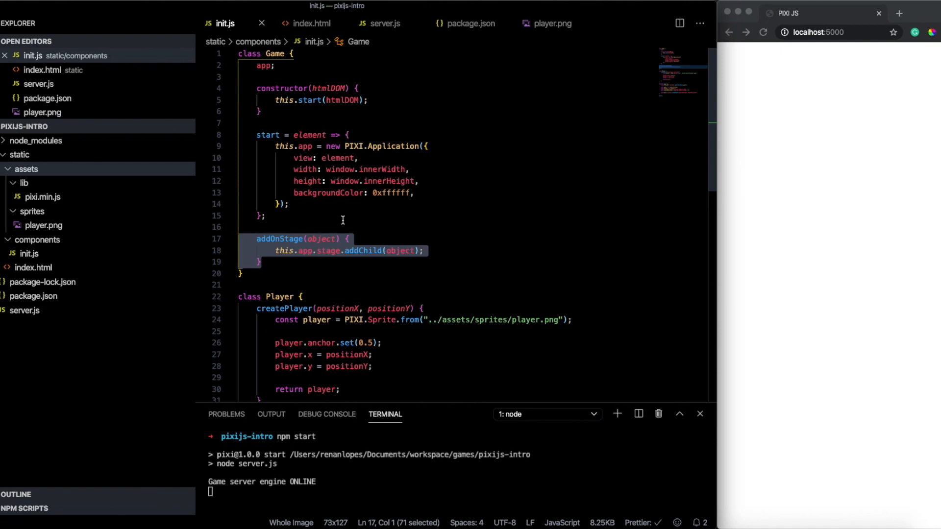
Call game.addOnStage(hero) in main so the player sprite renders centred on the page
{"action": "type", "text": "game.addOnStage("}
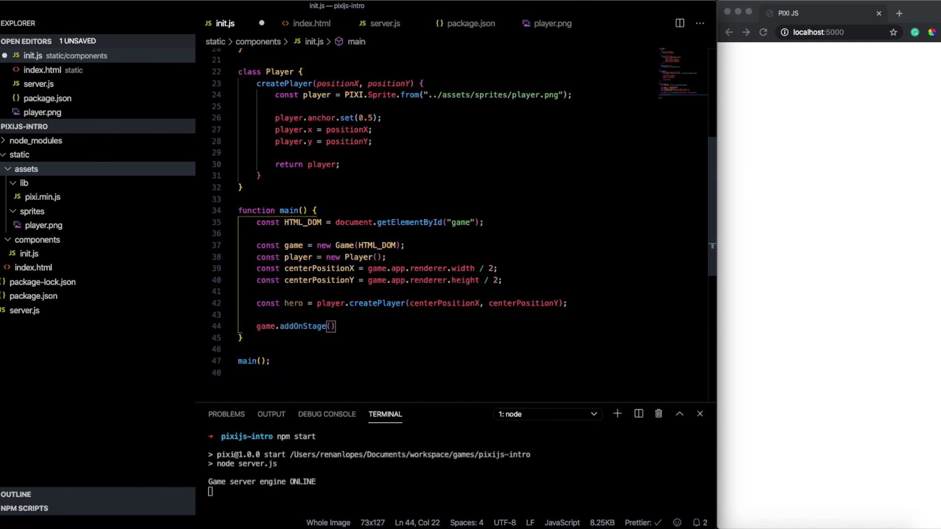
{"action": "type", "text": "hero"}
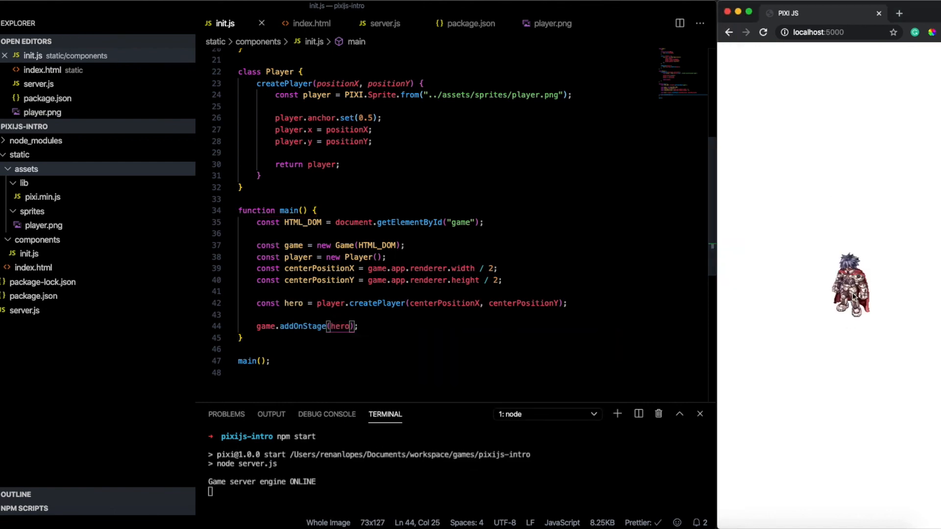
{"action": "mouse_move", "coordinate": [262, 344]}
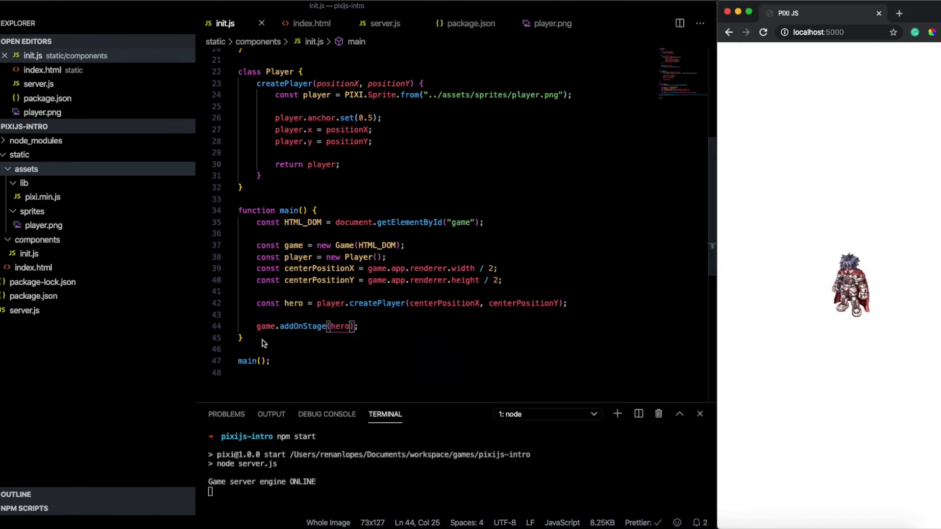